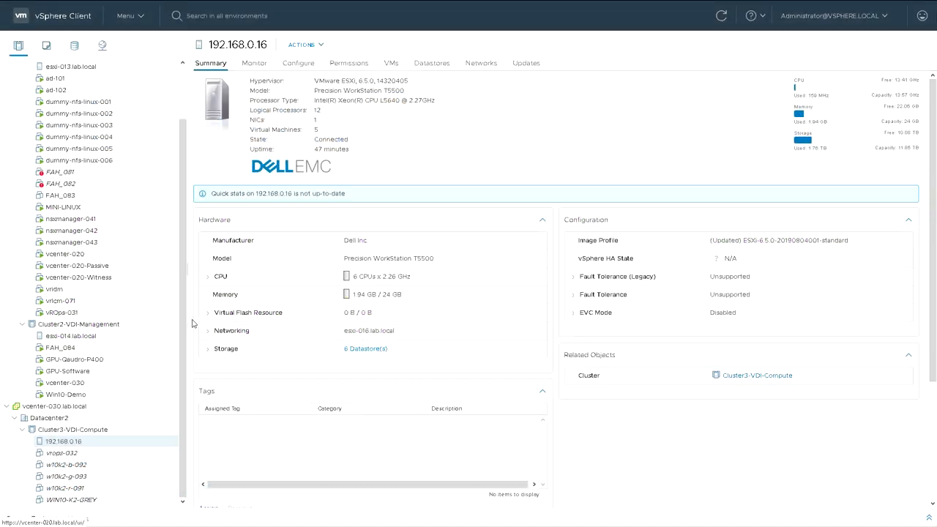
# Select Cluster3-VDI-Compute in the inventory to view its EVC configuration (disabled)
pyautogui.scroll(3)
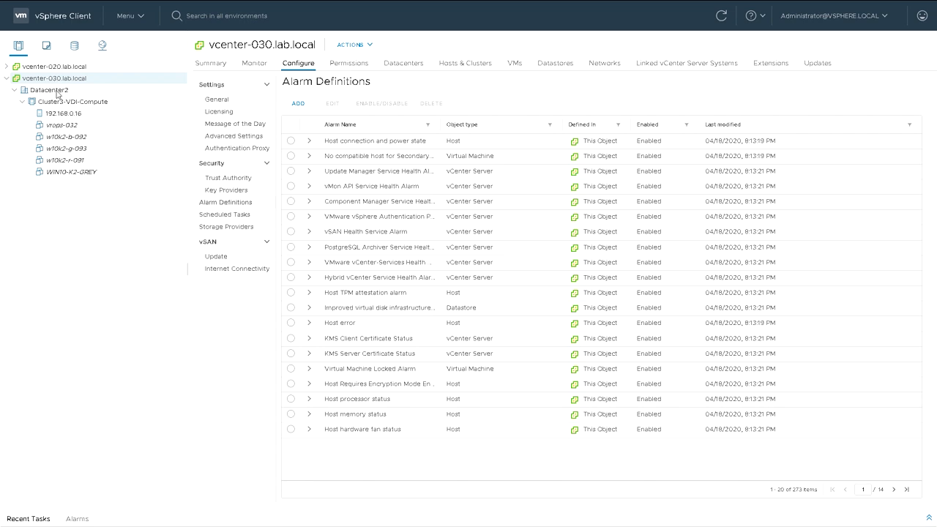
pyautogui.click(73, 101)
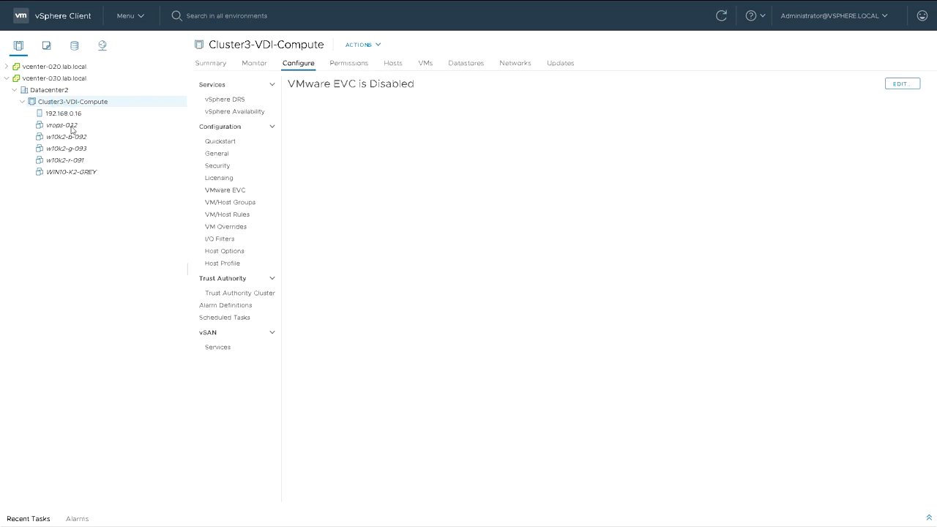
pyautogui.moveTo(54, 176)
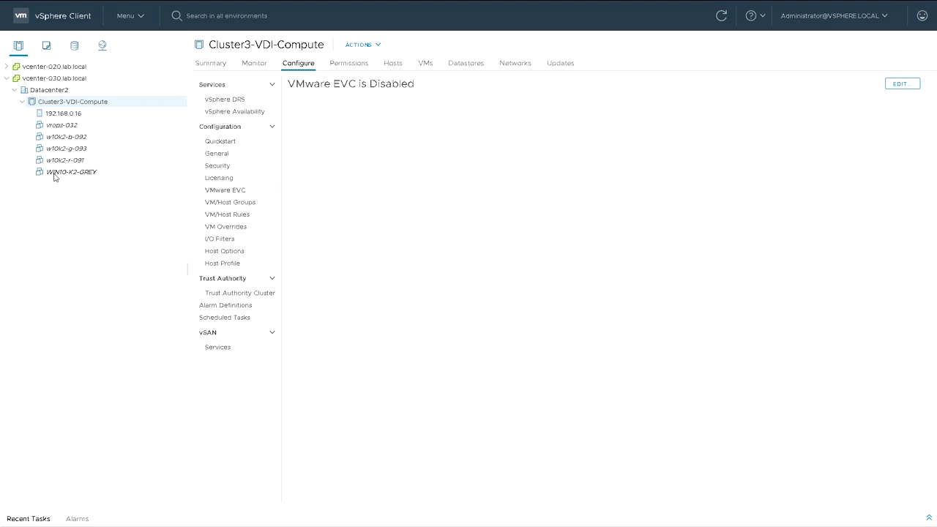
pyautogui.moveTo(60, 176)
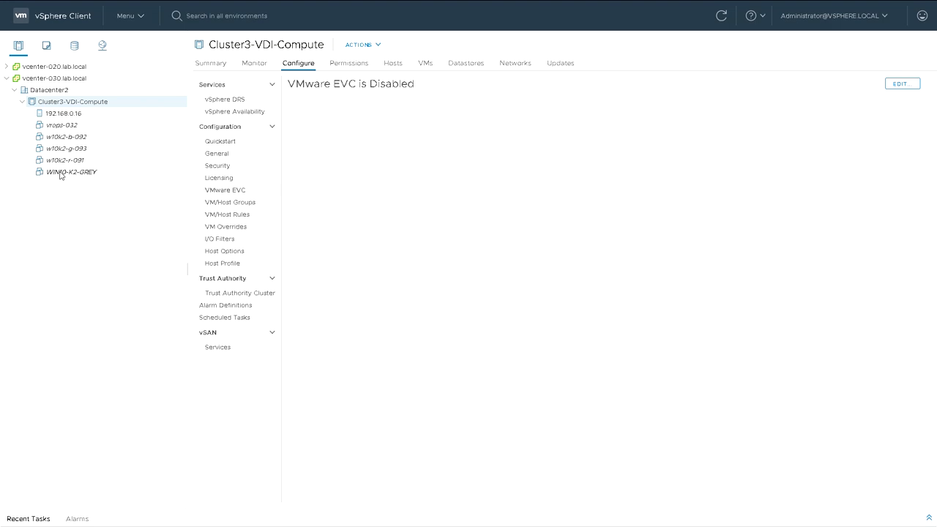
pyautogui.moveTo(97, 175)
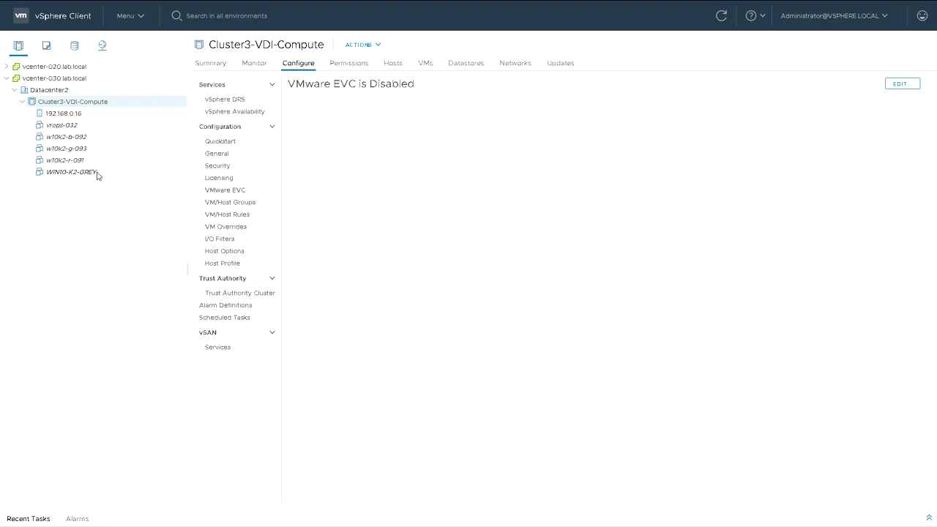
pyautogui.moveTo(72, 169)
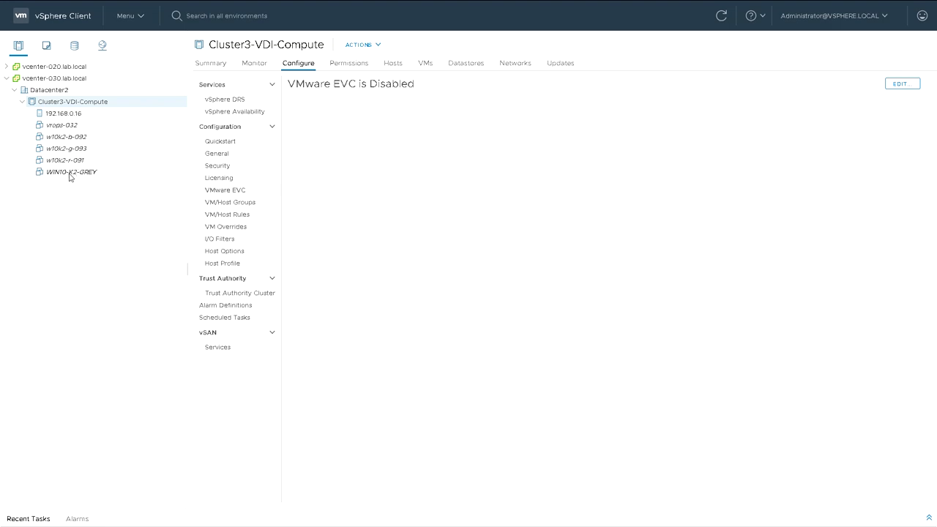
# Bring up the action menu for the WIN10-K2-GREY VM with its Clone options
pyautogui.rightClick(70, 171)
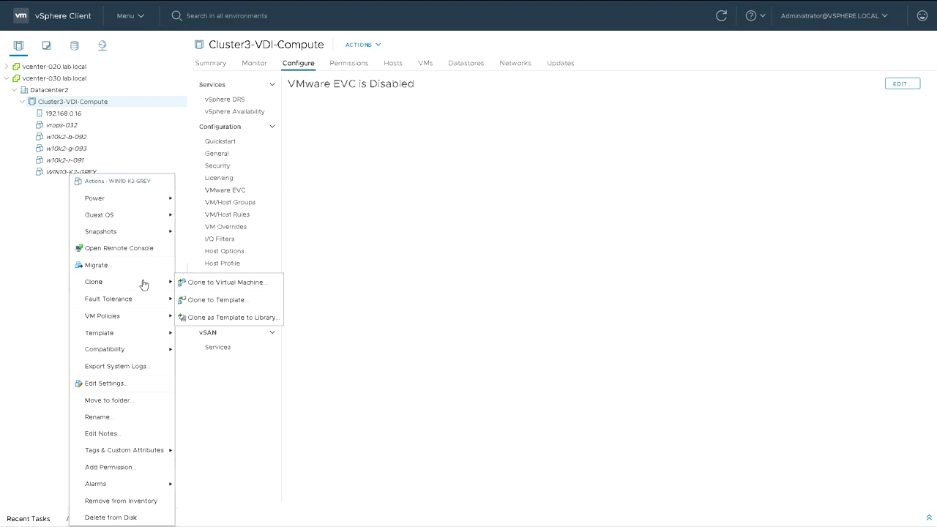
pyautogui.moveTo(193, 287)
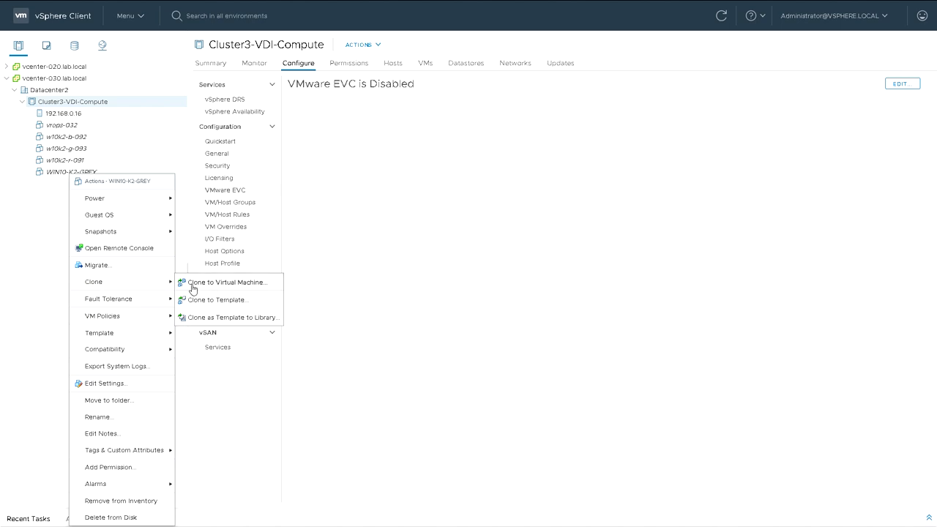
pyautogui.moveTo(205, 325)
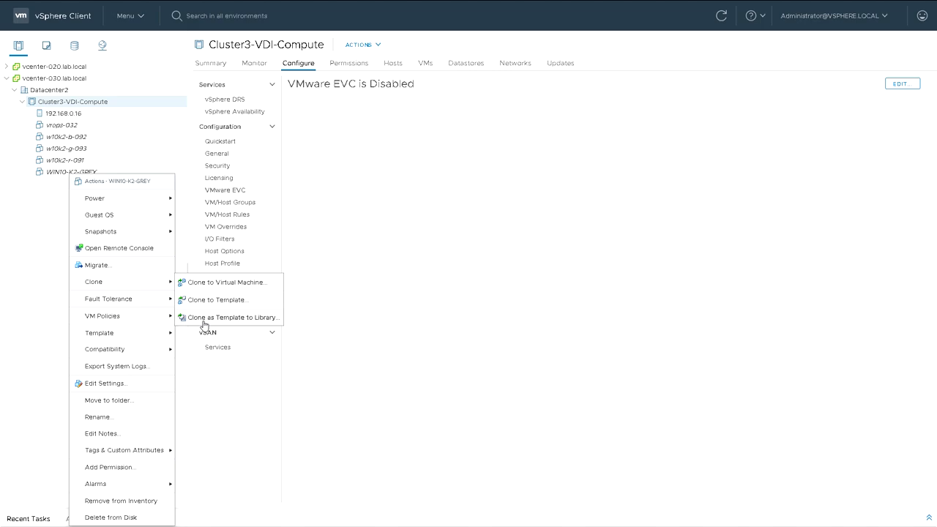
pyautogui.moveTo(211, 284)
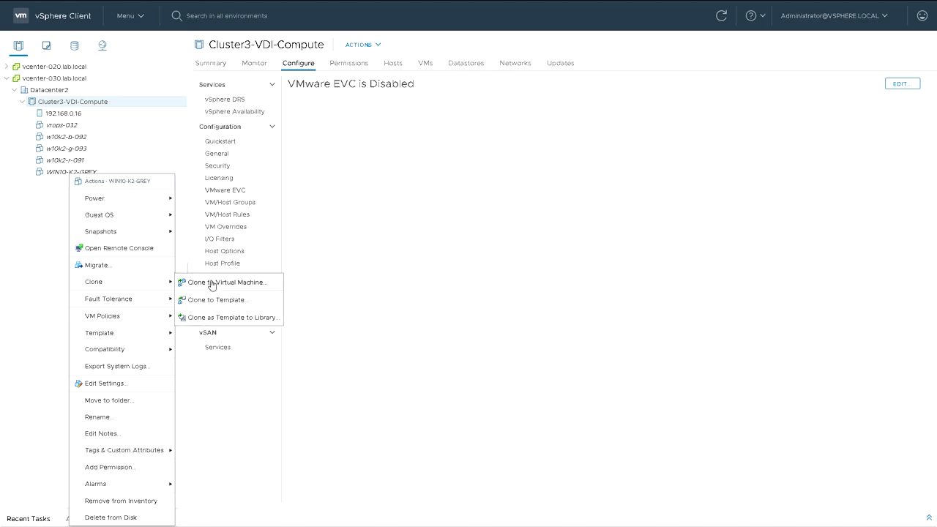
# Start cloning WIN10-K2-GREY to a new VM named w10k2-y-094
pyautogui.click(228, 281)
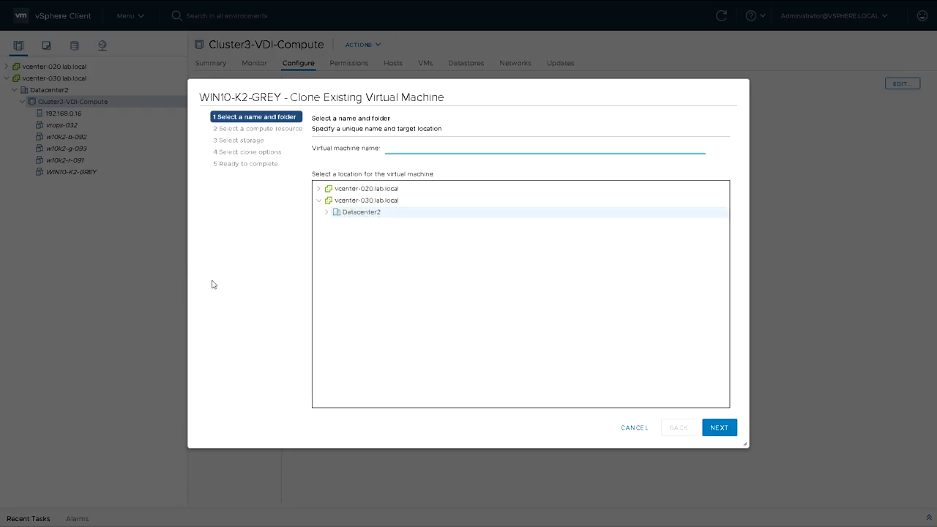
pyautogui.write('w10k2')
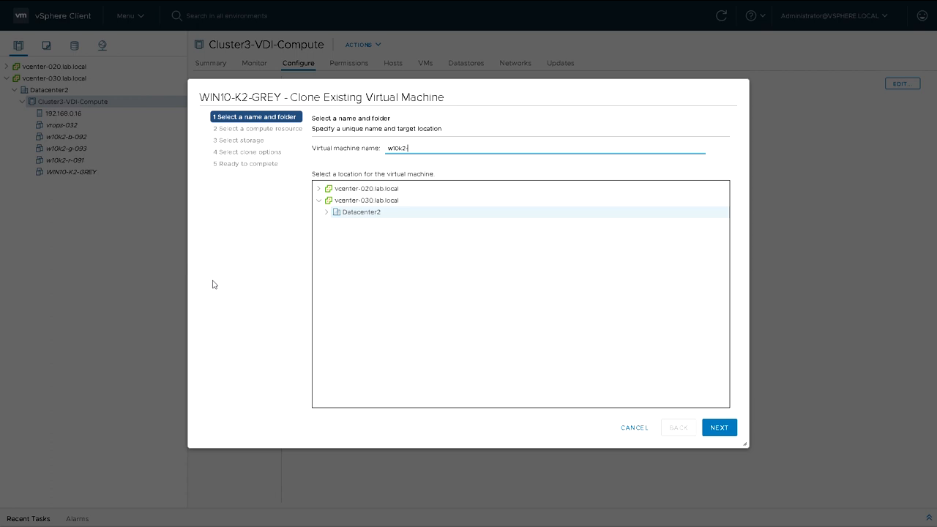
pyautogui.write('-y-')
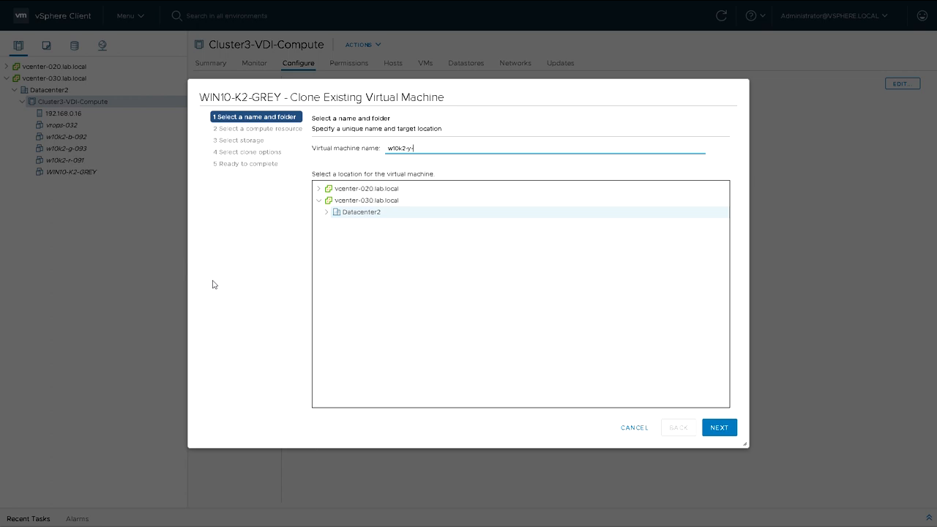
pyautogui.write('094')
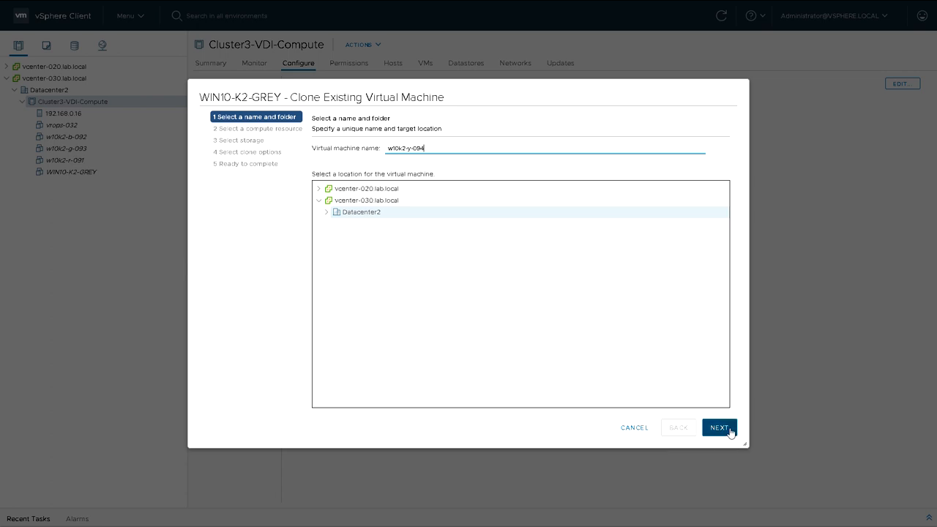
pyautogui.click(719, 427)
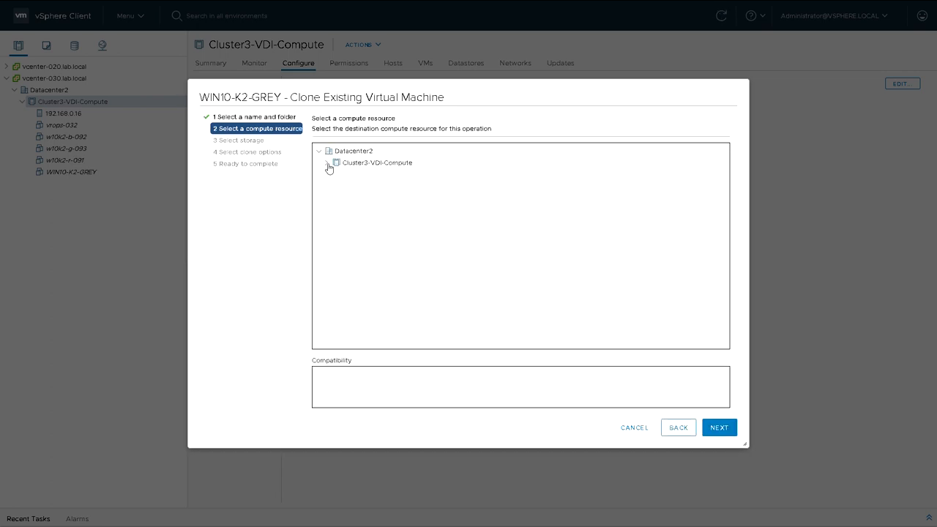
# Place the clone on host 192.168.0.16 and the SSD datastore, skipping customization to reach the summary
pyautogui.click(326, 163)
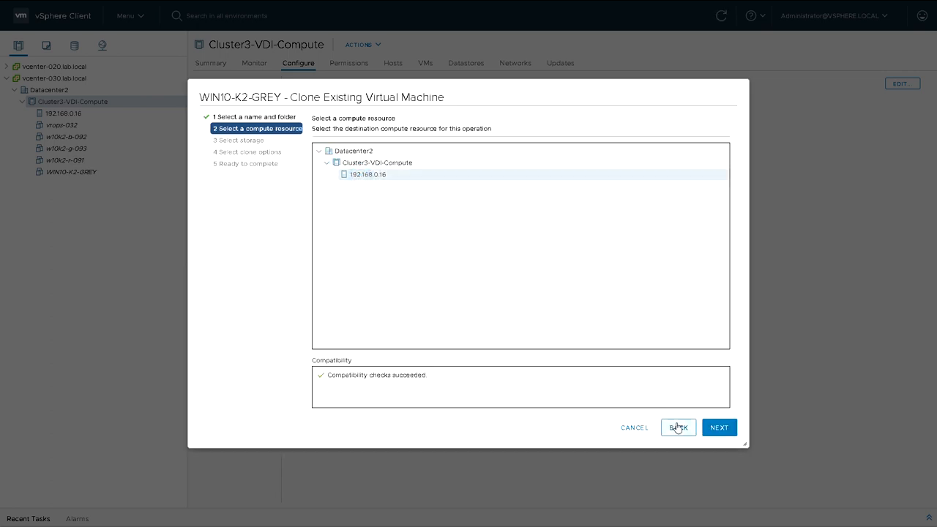
pyautogui.click(718, 428)
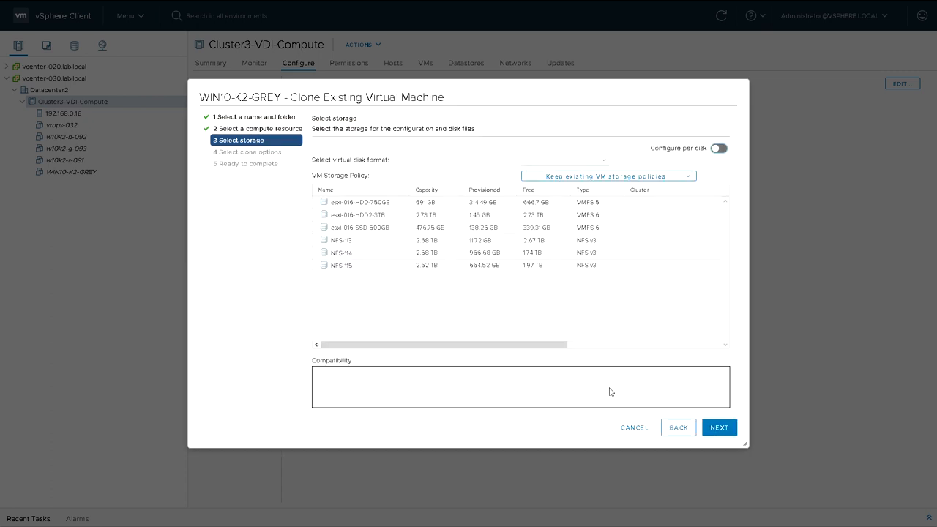
pyautogui.click(360, 229)
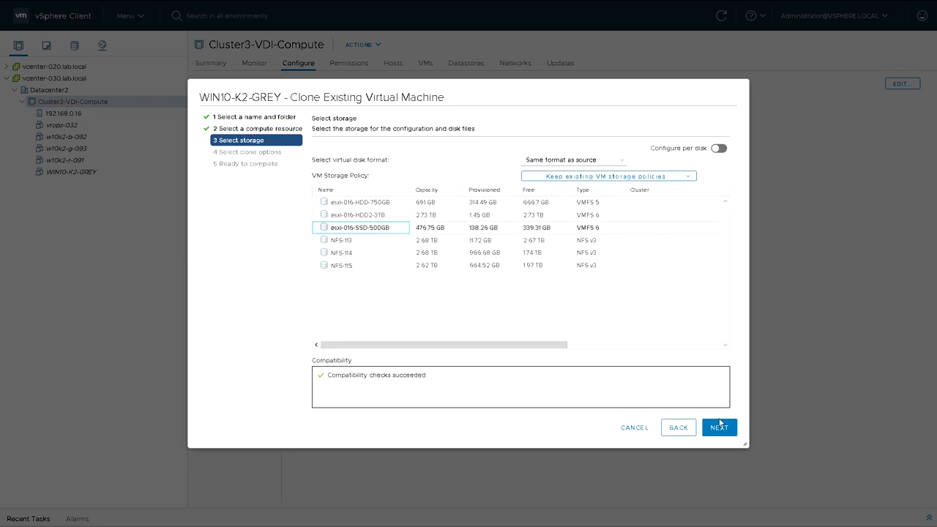
pyautogui.click(717, 427)
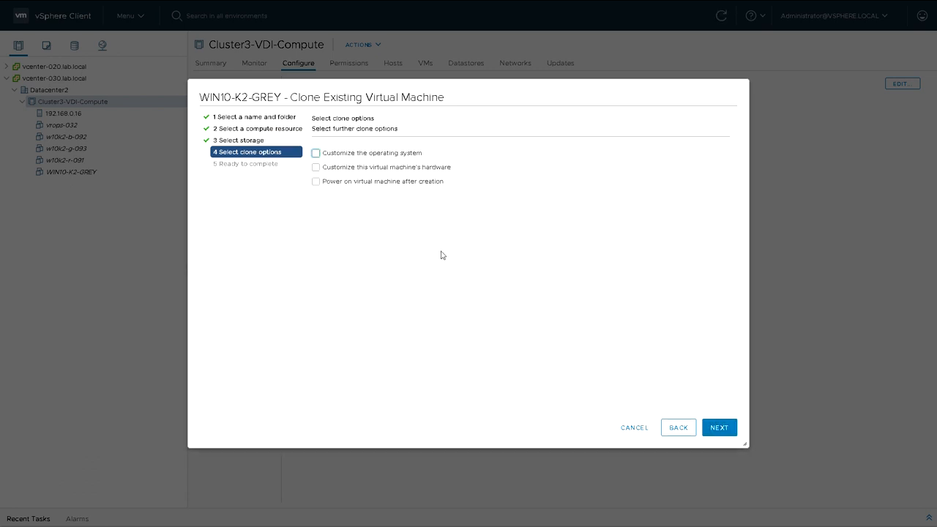
pyautogui.moveTo(359, 185)
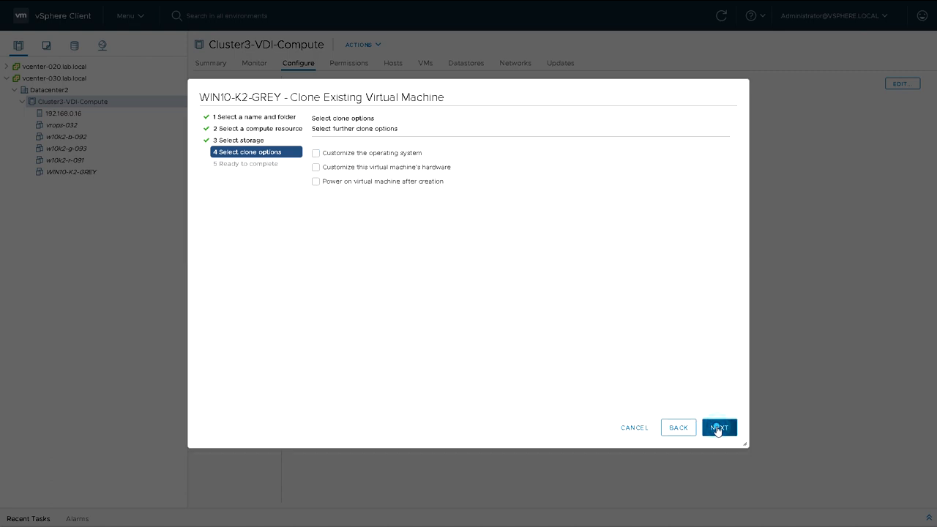
pyautogui.click(719, 427)
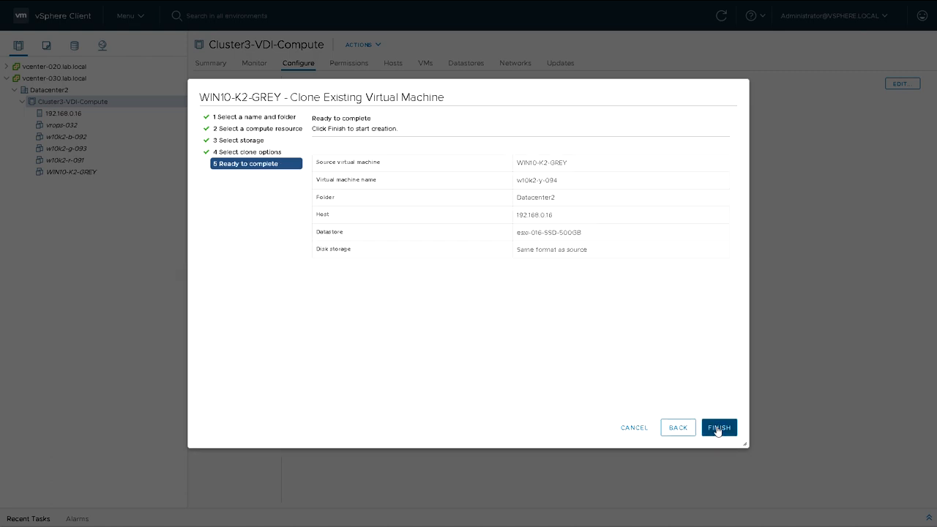
# Finish the clone task and select the new w10k2-y-094 VM to view its summary
pyautogui.click(719, 427)
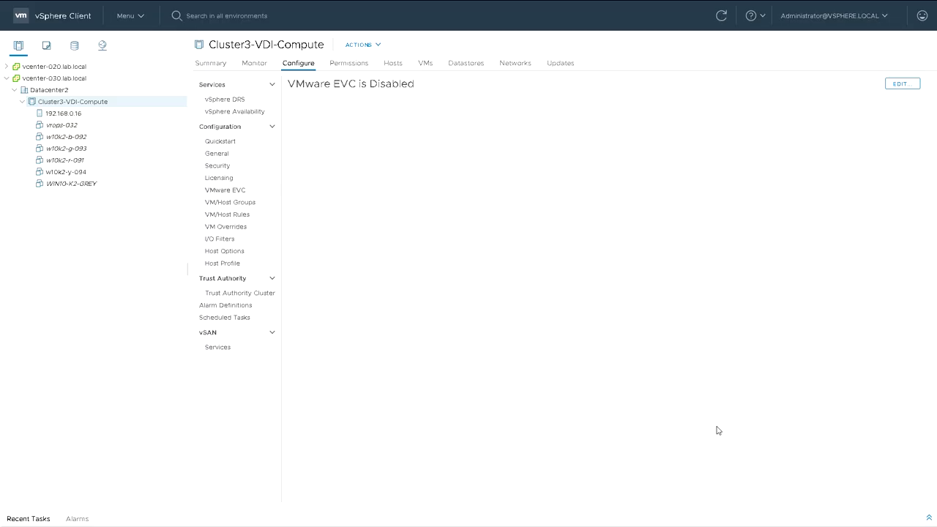
pyautogui.moveTo(928, 519)
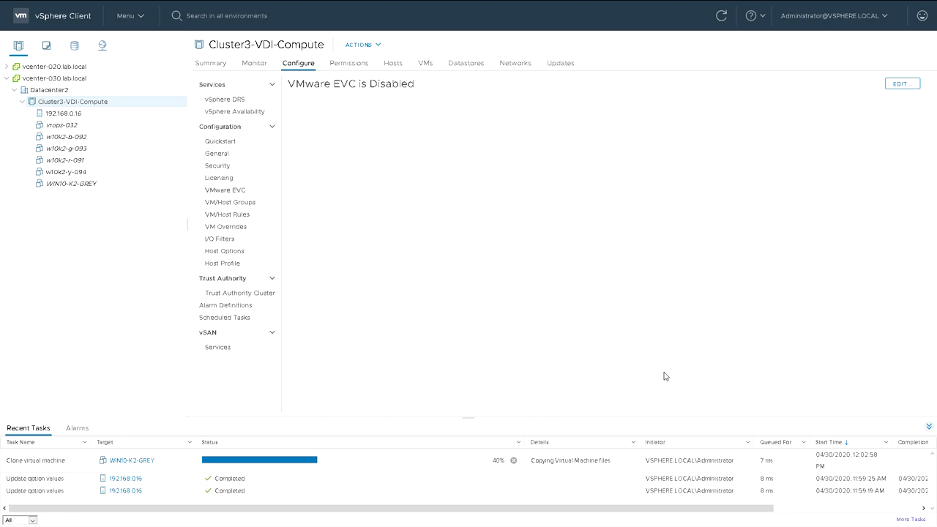
pyautogui.moveTo(67, 174)
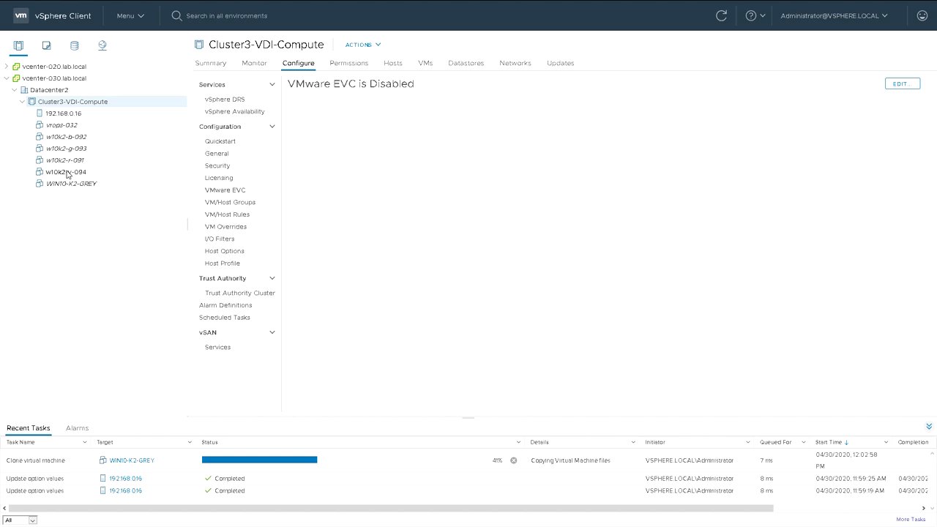
pyautogui.click(66, 171)
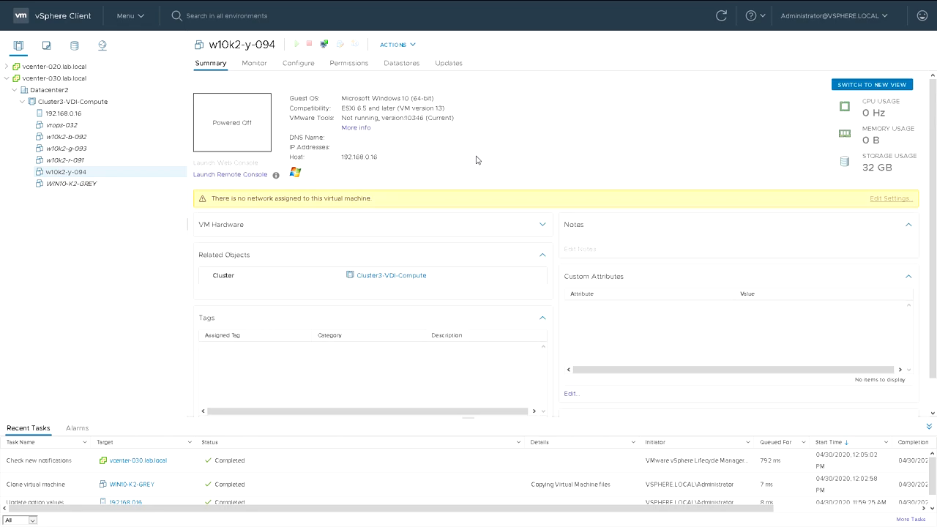
pyautogui.moveTo(475, 160)
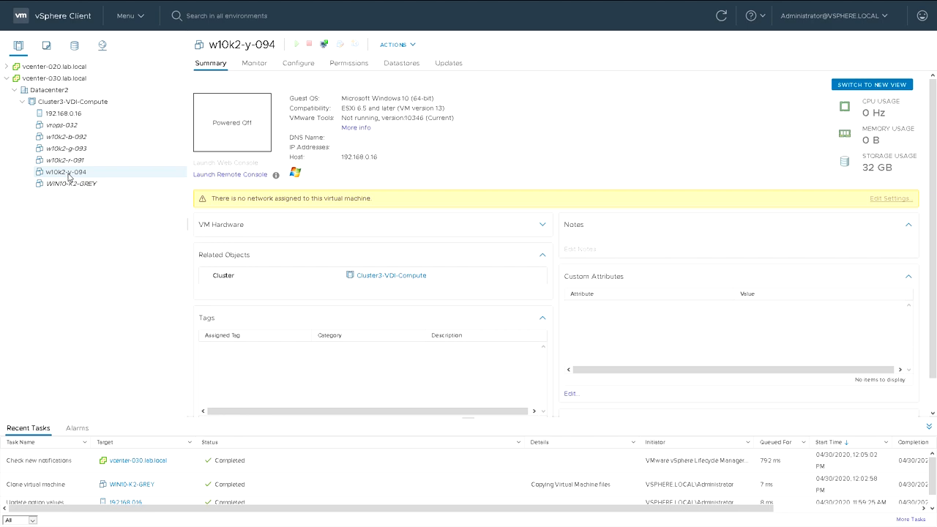
# In w10k2-y-094's Edit Settings, attach network adapter 1 to std-0-vlan-0000
pyautogui.rightClick(65, 171)
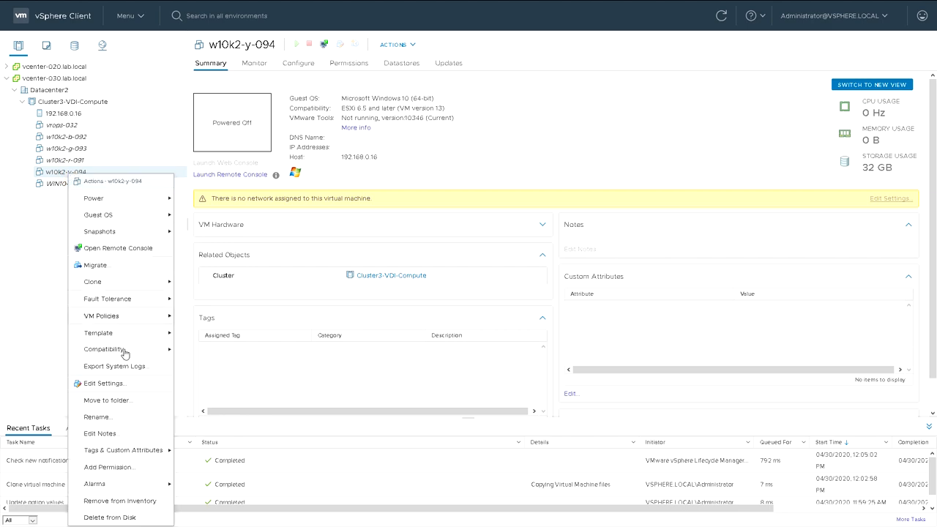
pyautogui.click(102, 384)
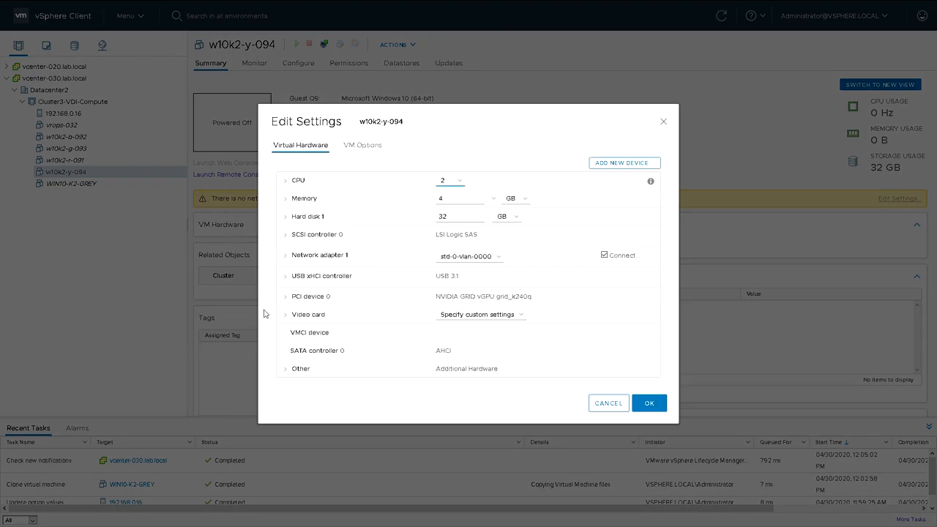
pyautogui.moveTo(287, 258)
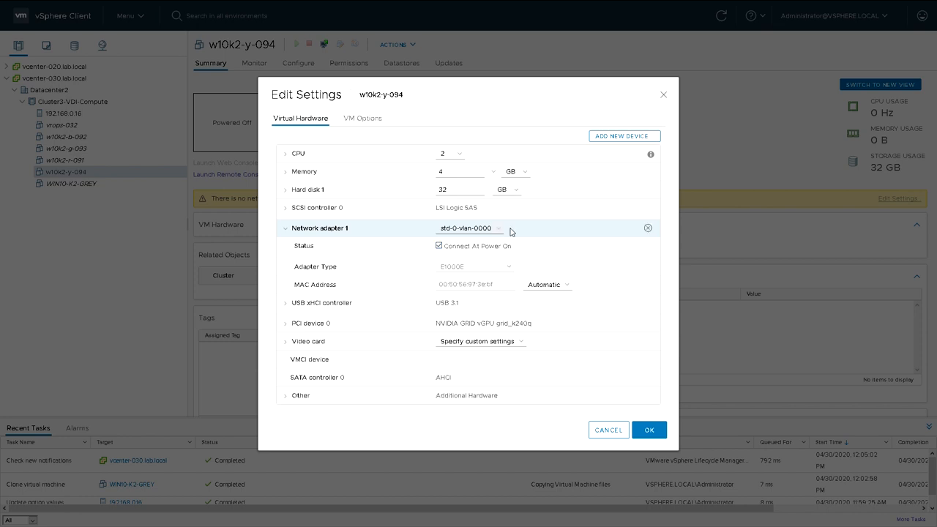
pyautogui.click(498, 229)
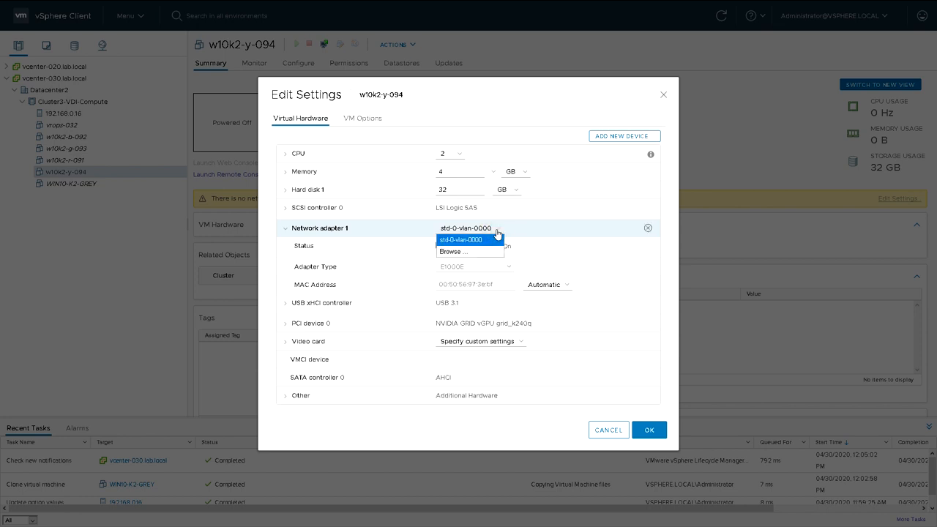
pyautogui.click(460, 240)
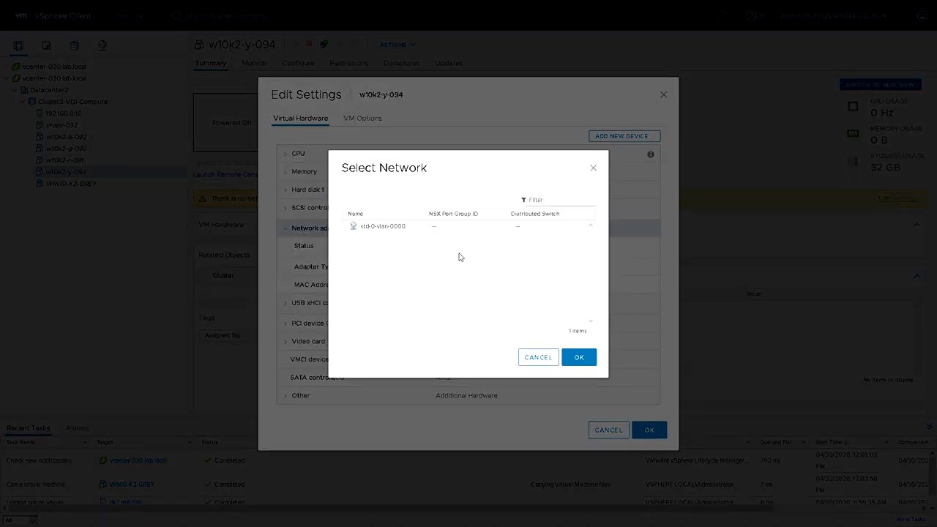
pyautogui.click(379, 225)
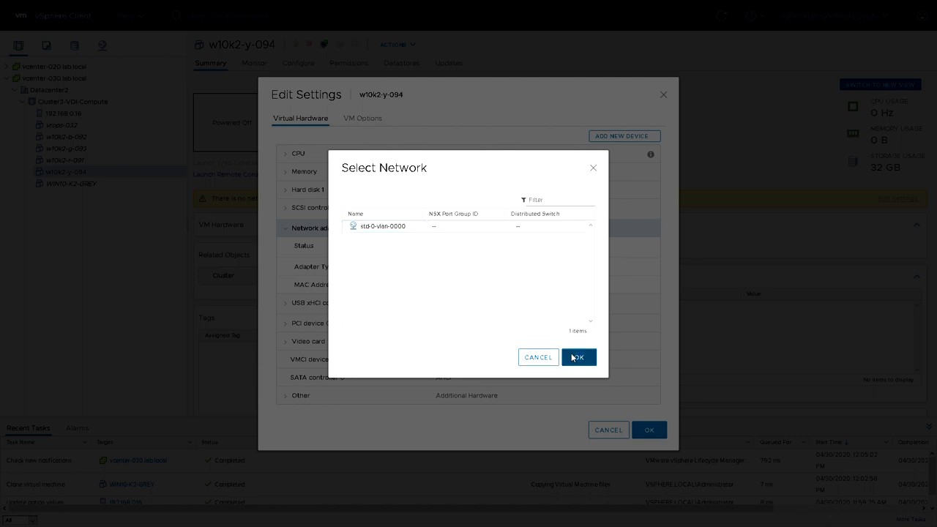
pyautogui.click(579, 357)
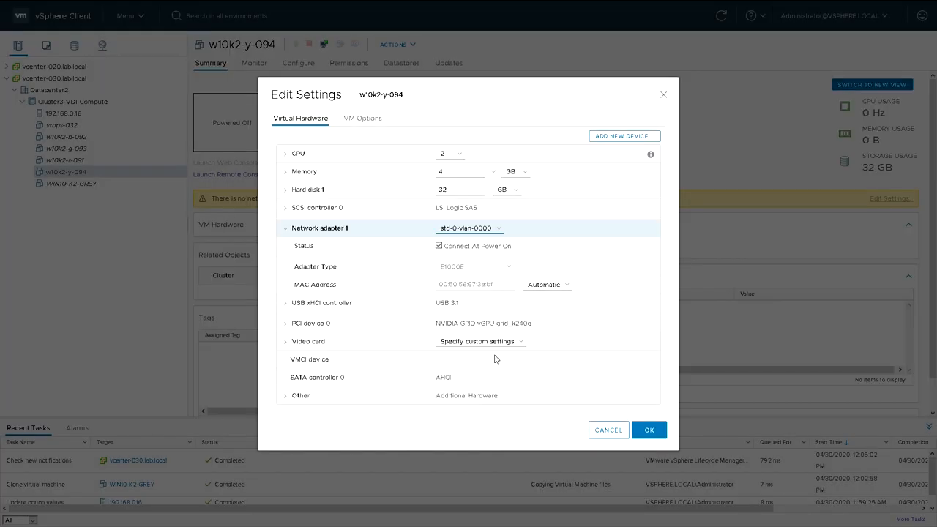
pyautogui.moveTo(498, 323)
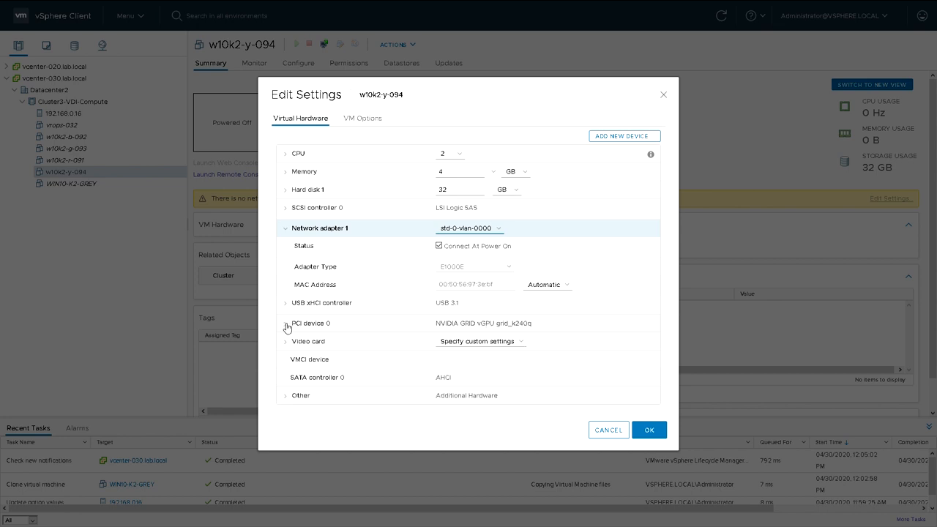
# Expand and collapse the PCI device entry to check the NVIDIA grid_k240q vGPU
pyautogui.click(285, 324)
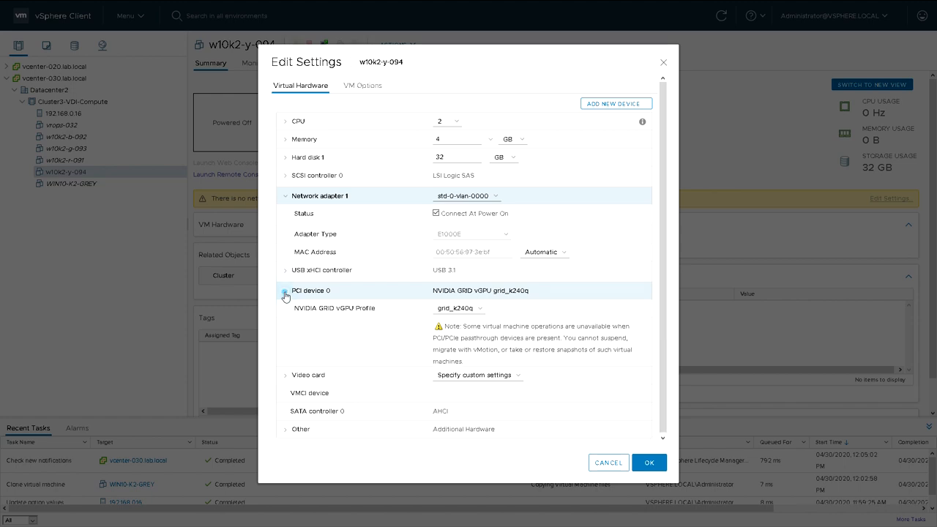
pyautogui.click(286, 290)
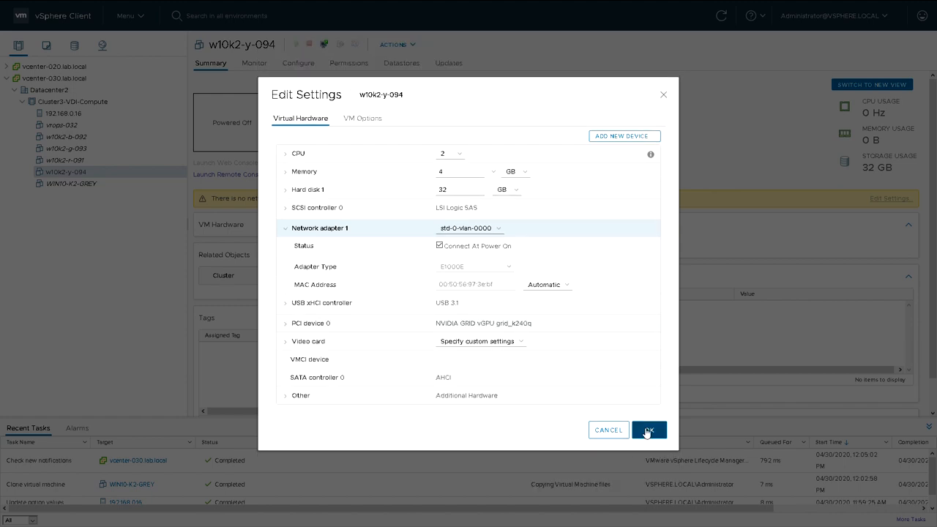
# Save the VM settings, power on w10k2-y-094 and launch its remote console
pyautogui.click(647, 431)
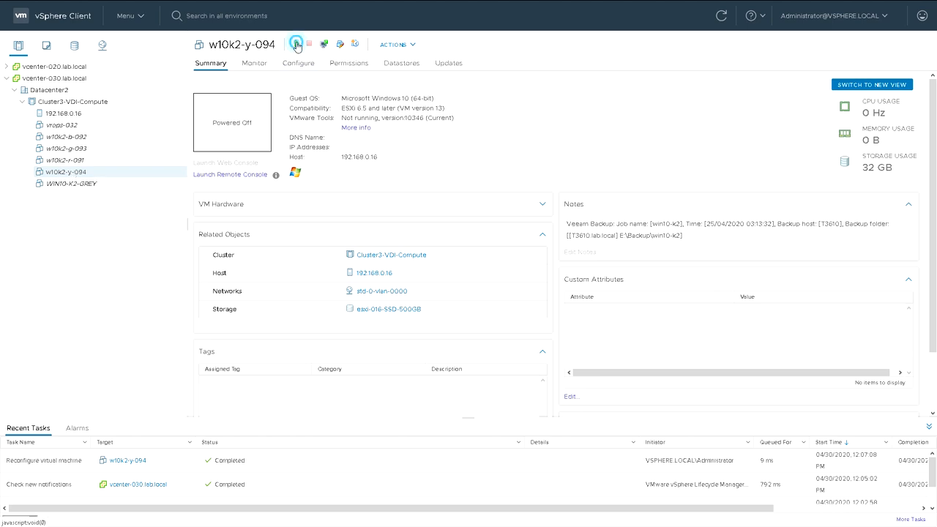
pyautogui.click(295, 44)
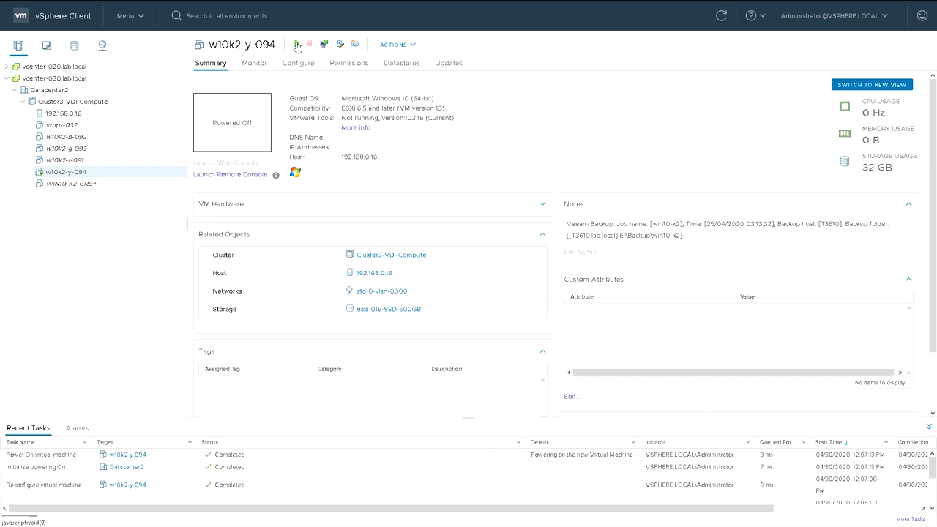
pyautogui.click(295, 44)
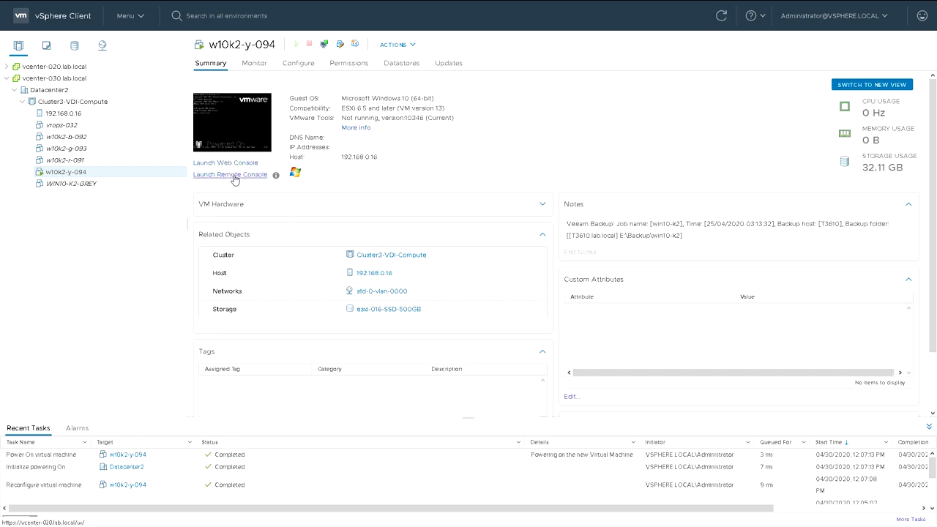
pyautogui.click(230, 174)
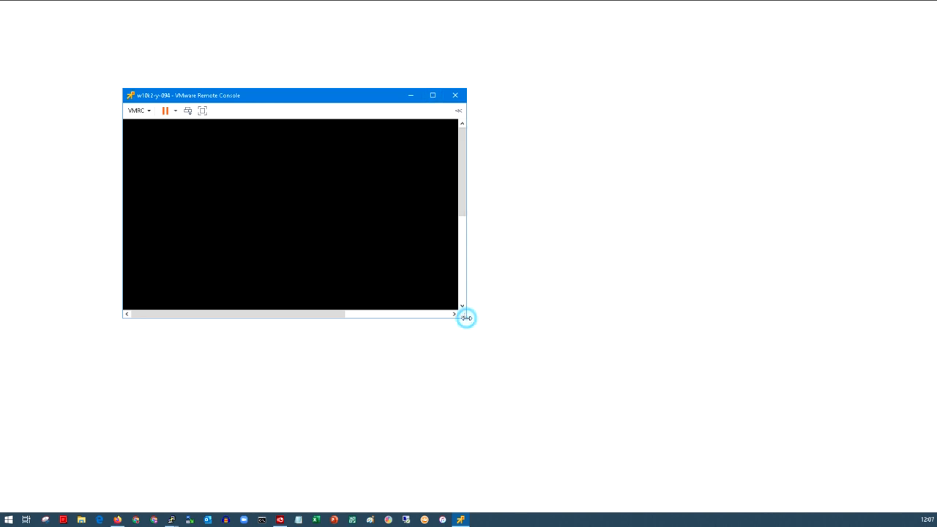
# Enlarge the VMware Remote Console window
pyautogui.moveTo(466, 318); pyautogui.dragTo(628, 521)
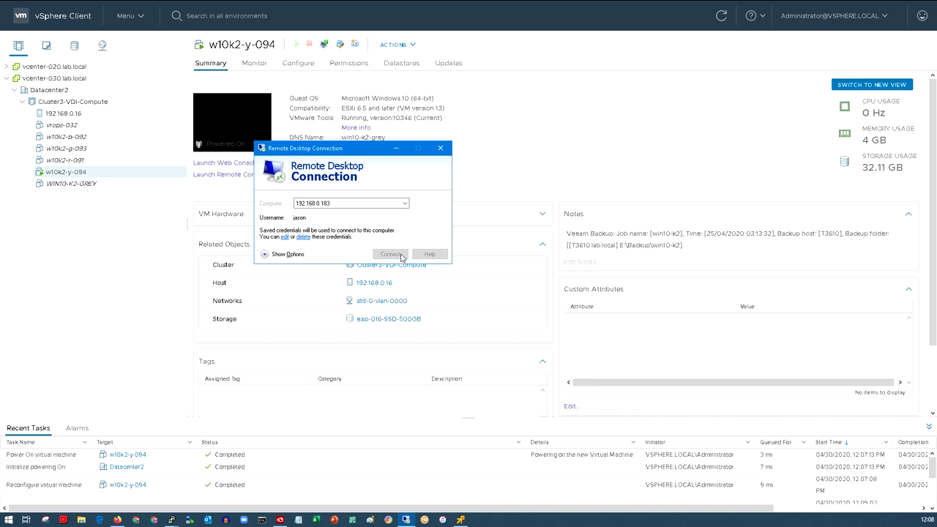
# Connect to the VM at 192.168.0.183 over Remote Desktop
pyautogui.click(389, 255)
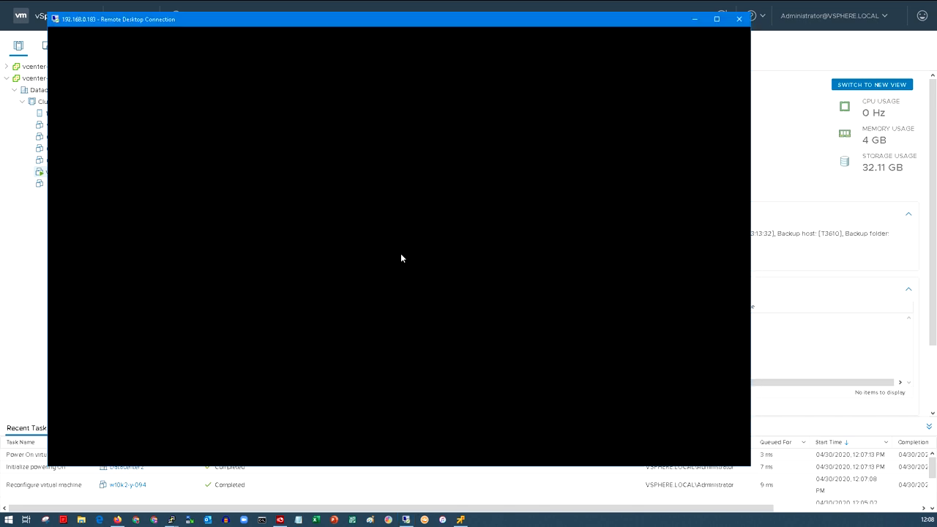
pyautogui.moveTo(399, 250)
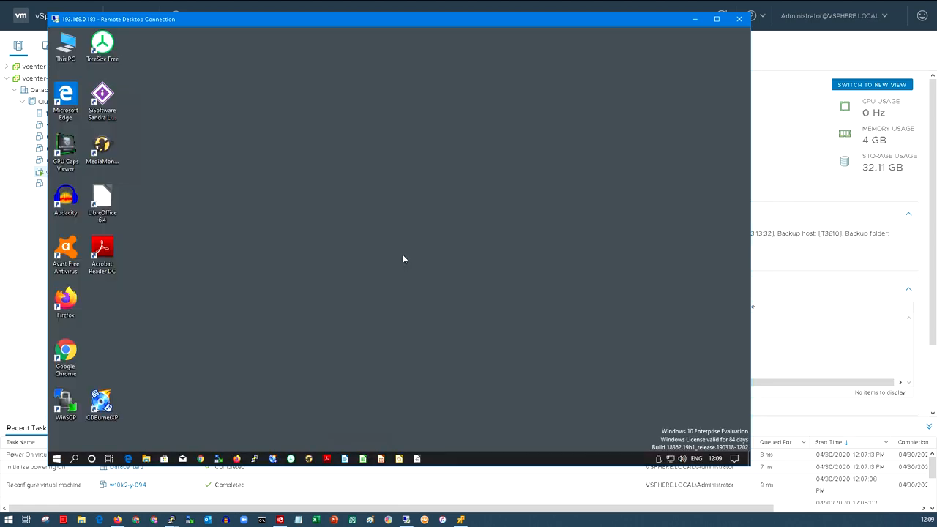
pyautogui.moveTo(328, 217)
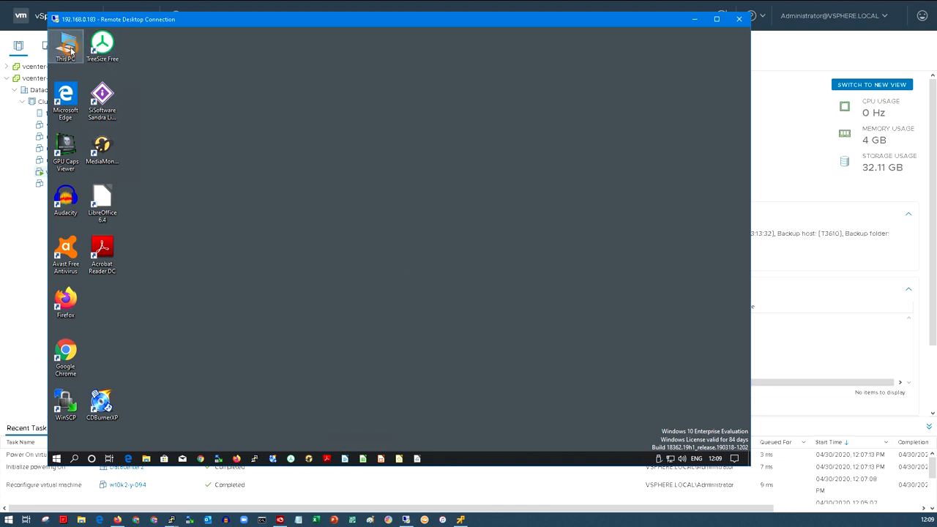
# From This PC Properties, change the computer name to w10k2-y-094
pyautogui.rightClick(66, 44)
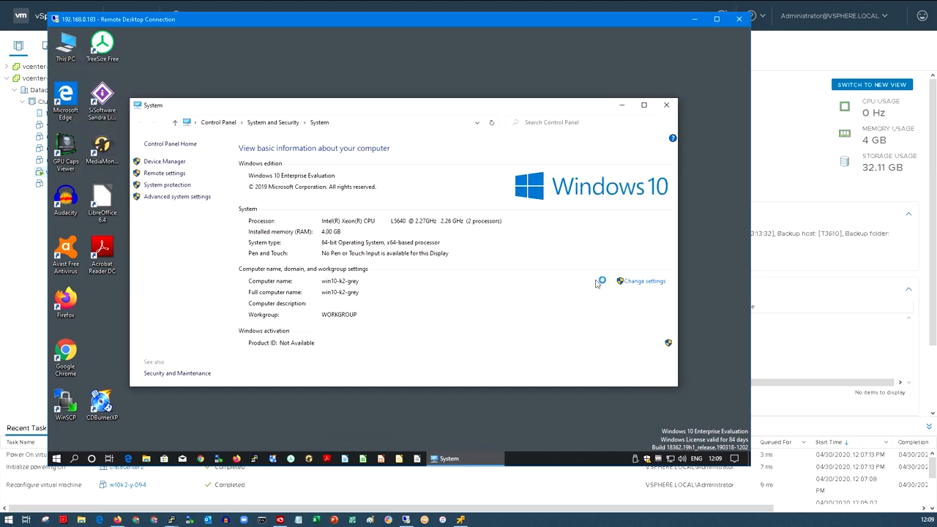
pyautogui.click(645, 281)
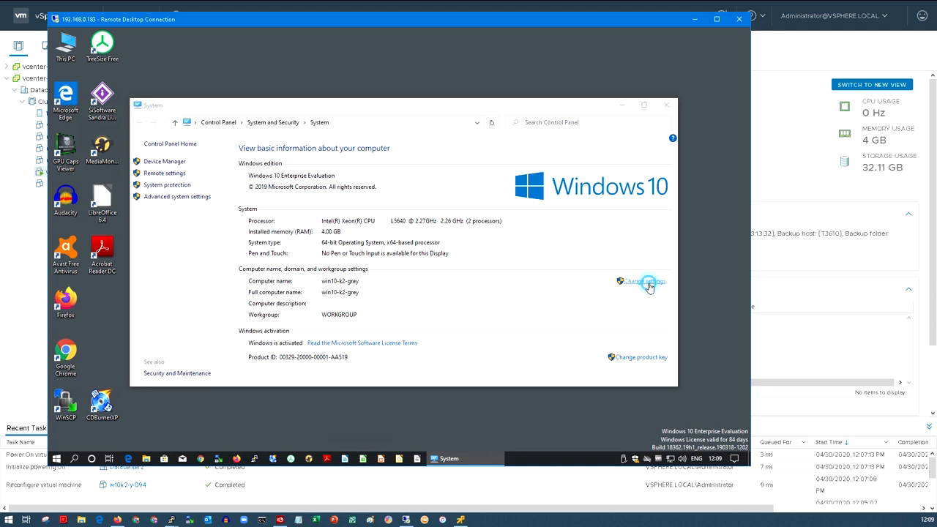
pyautogui.click(645, 281)
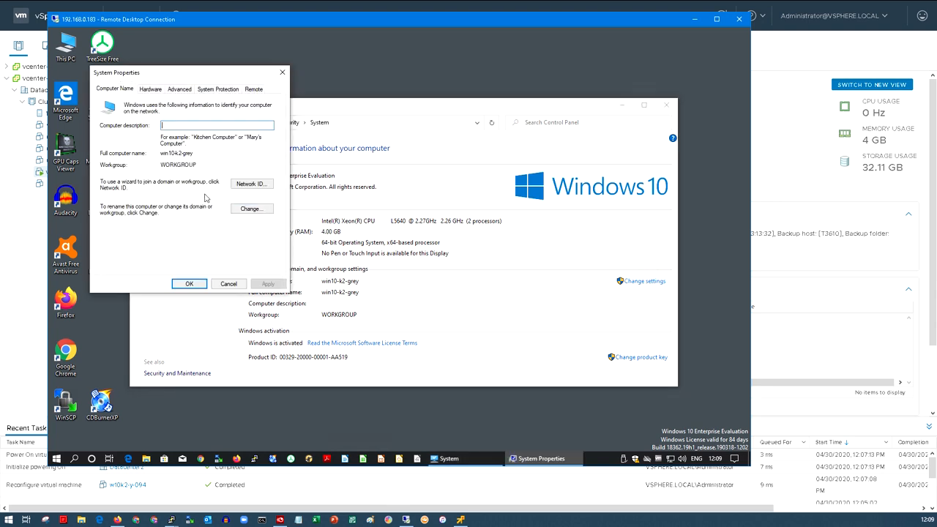
pyautogui.click(250, 208)
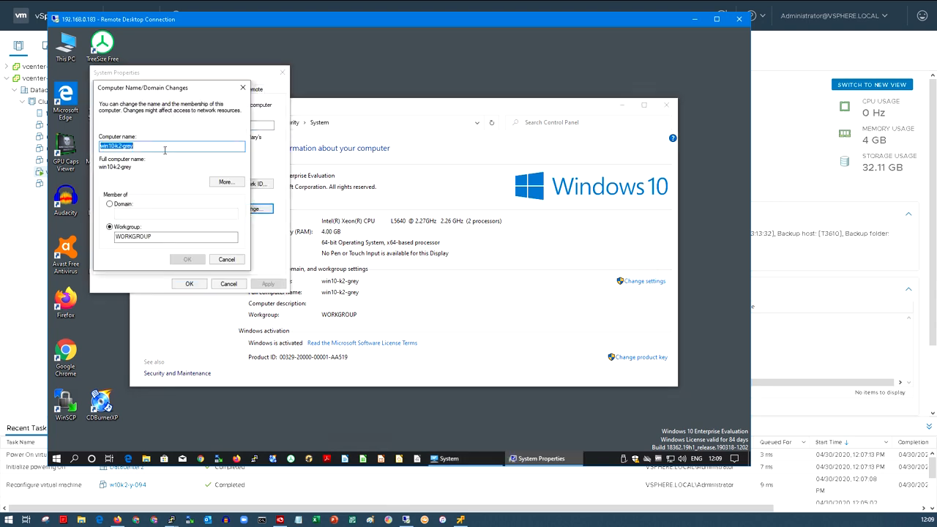
pyautogui.click(164, 147)
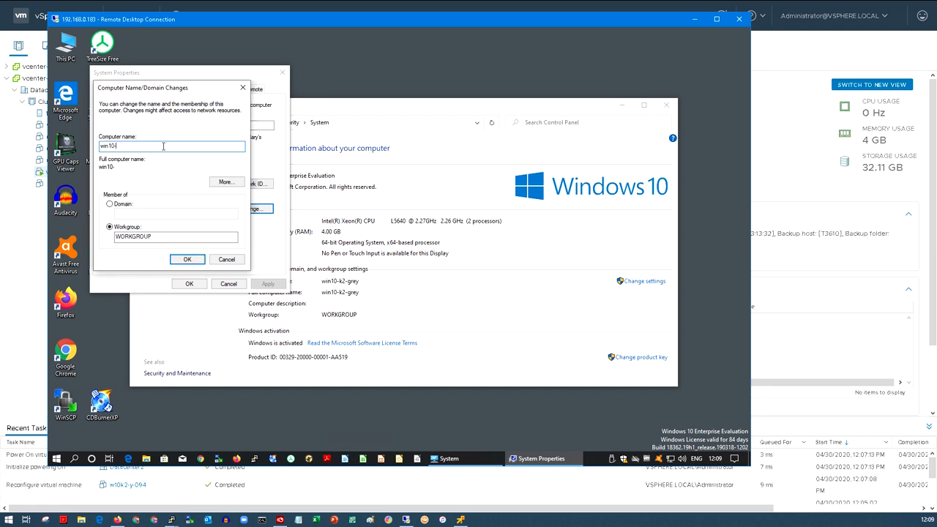
pyautogui.press('ctrl+a')
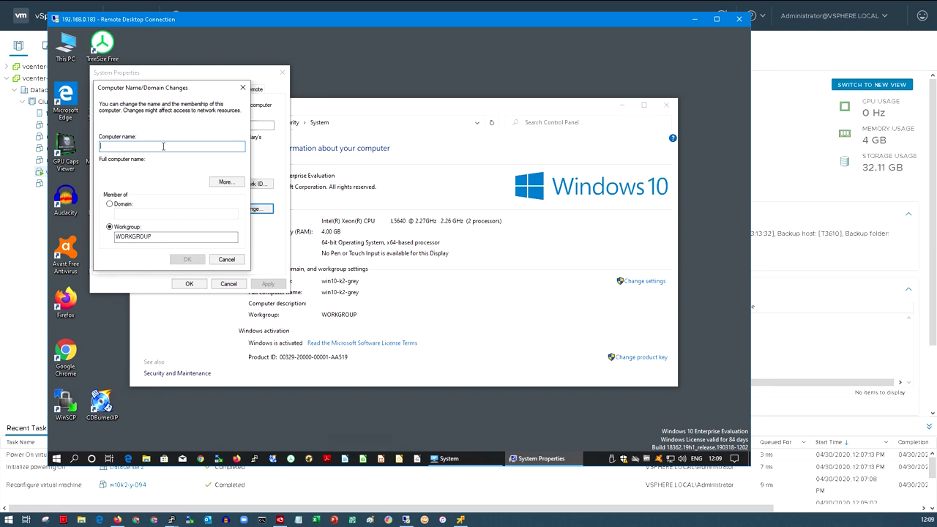
pyautogui.write('w10k2-y')
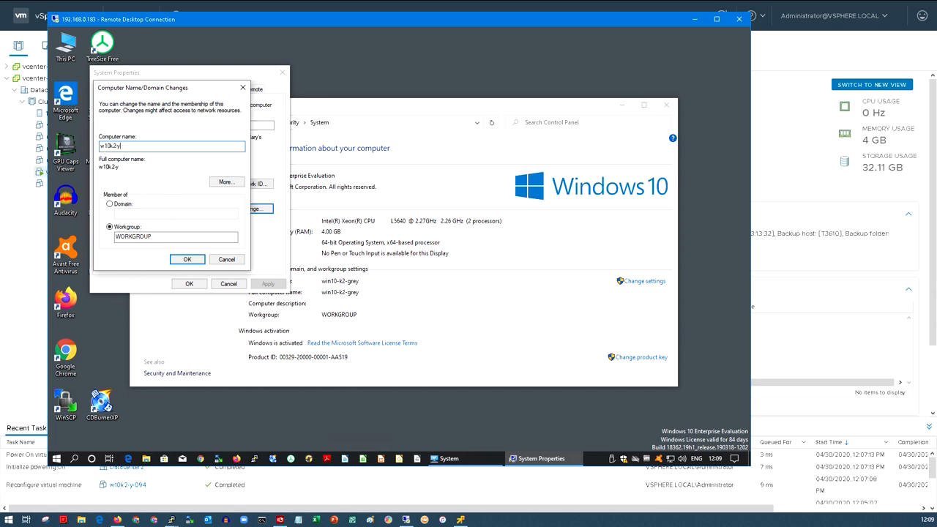
pyautogui.write('-094')
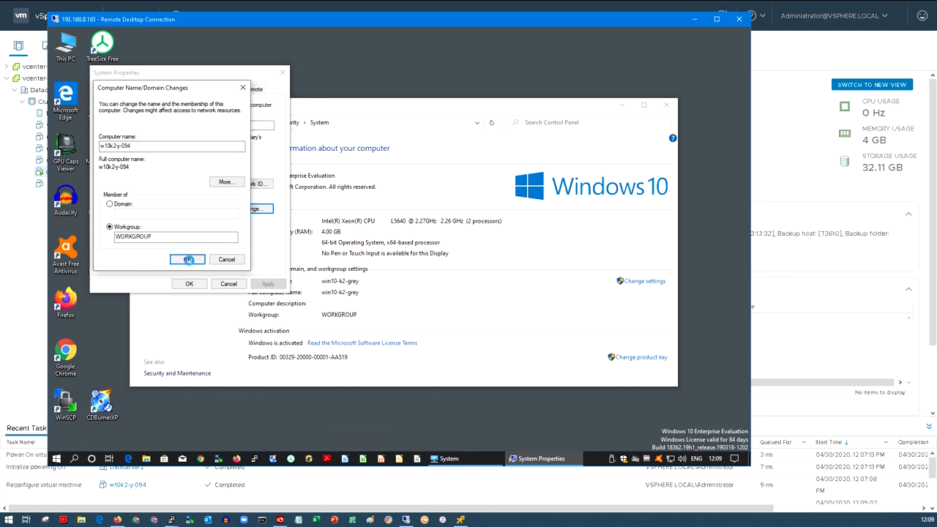
# Confirm the rename, acknowledge the restart notice and postpone the restart
pyautogui.click(188, 259)
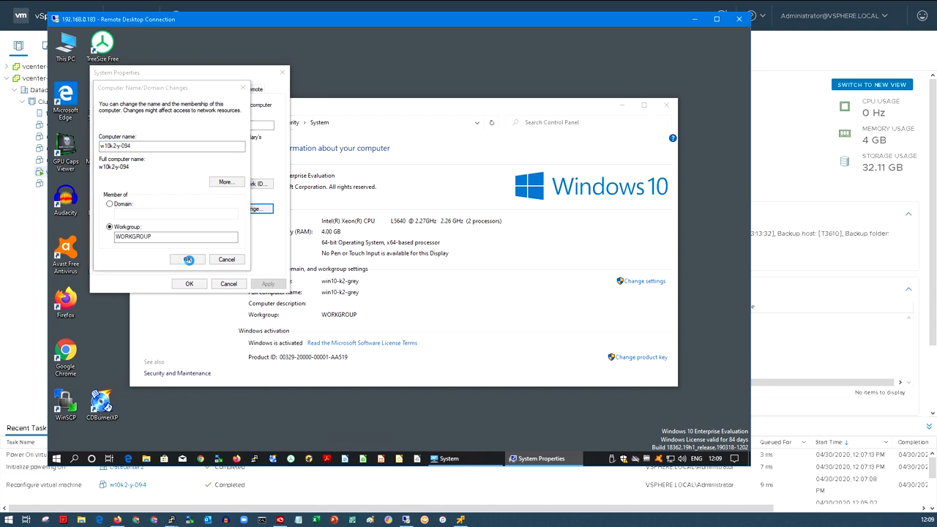
pyautogui.click(187, 259)
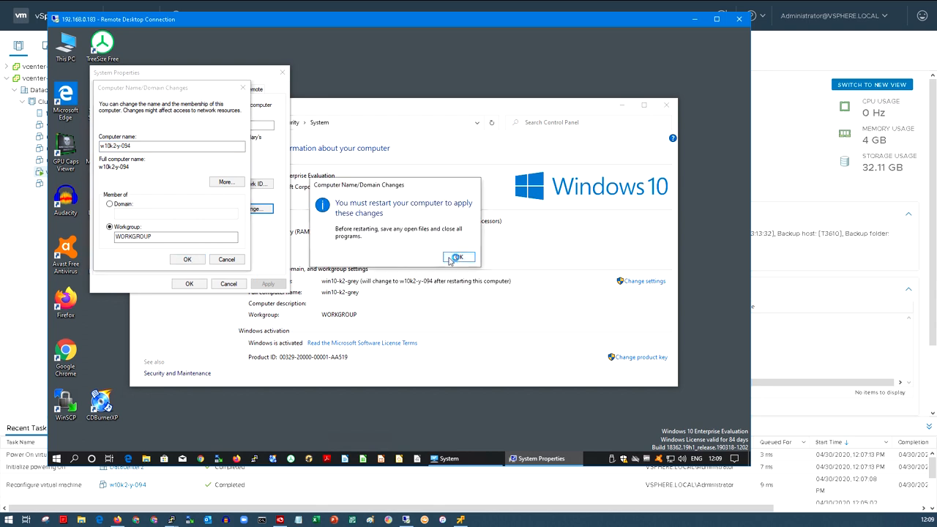
pyautogui.click(457, 258)
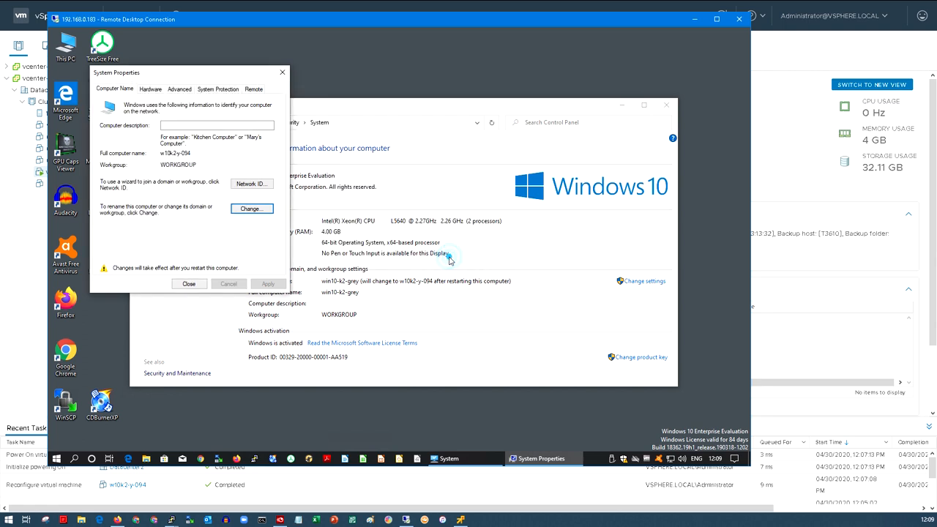
pyautogui.click(188, 284)
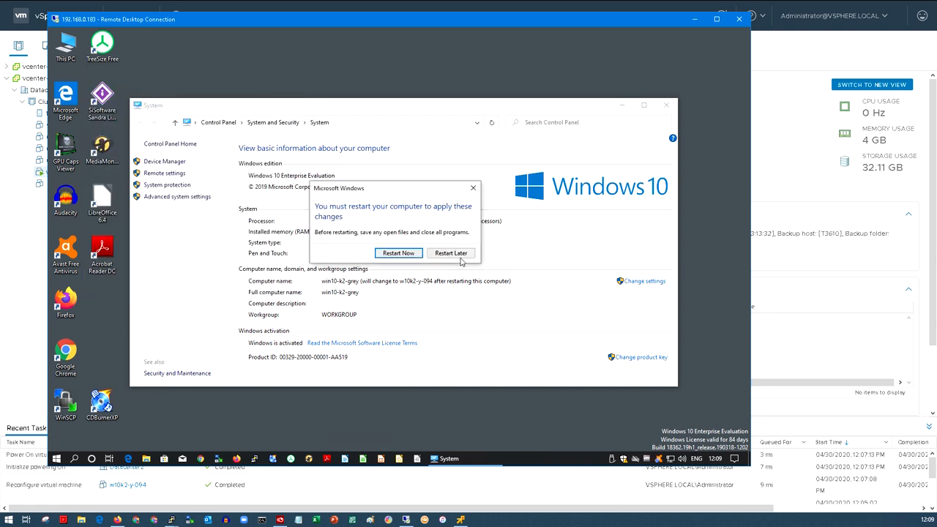
pyautogui.click(451, 252)
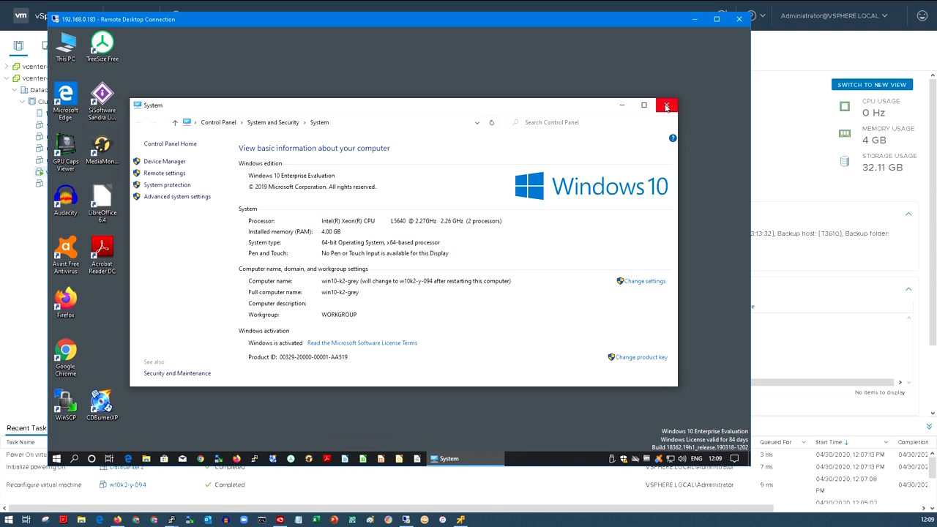
# Navigate through Network and Sharing Center to Ethernet0's adapter properties
pyautogui.click(666, 106)
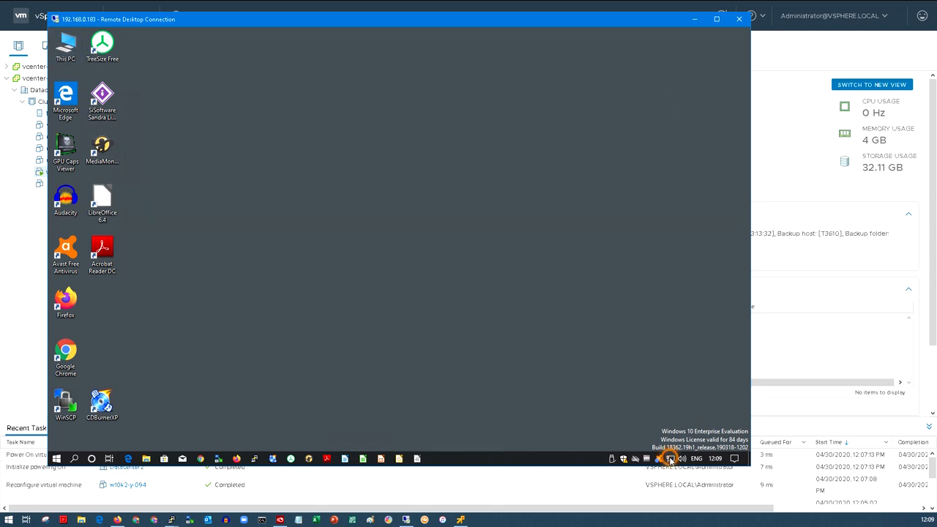
pyautogui.moveTo(668, 458)
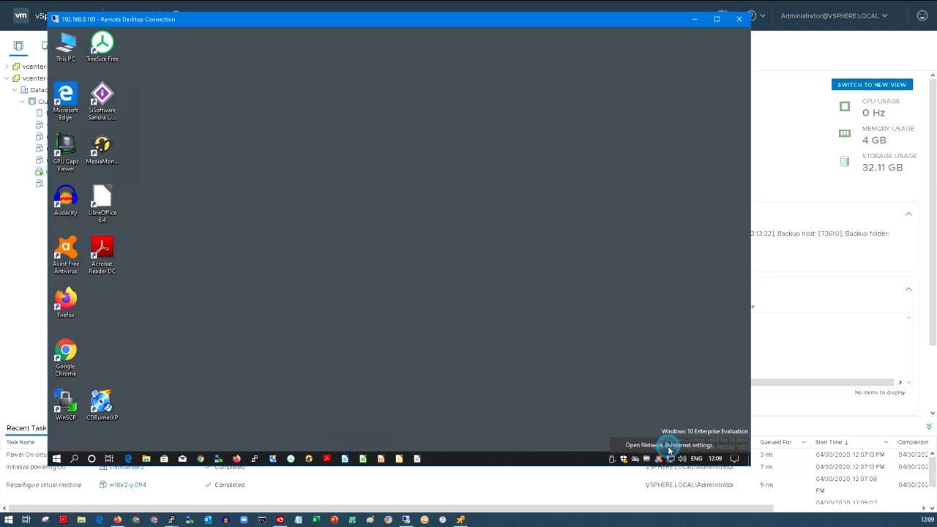
pyautogui.click(668, 445)
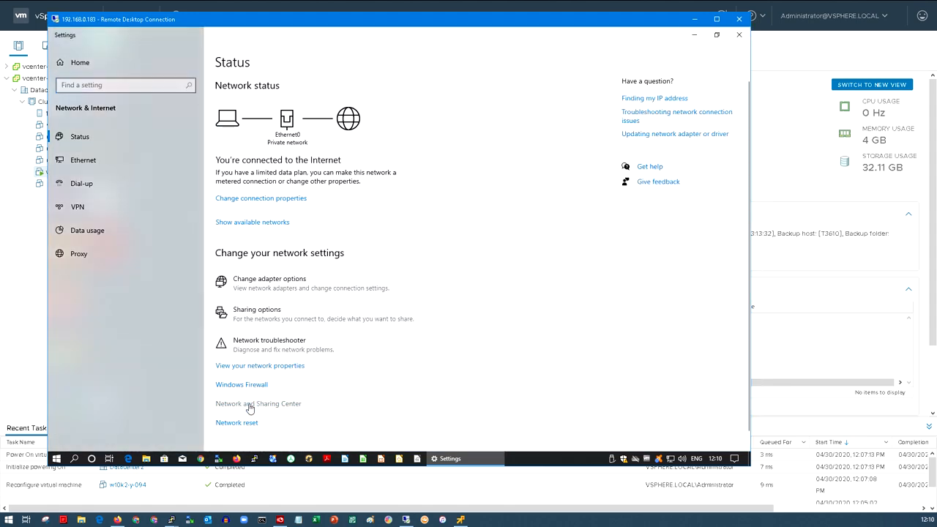
pyautogui.click(258, 404)
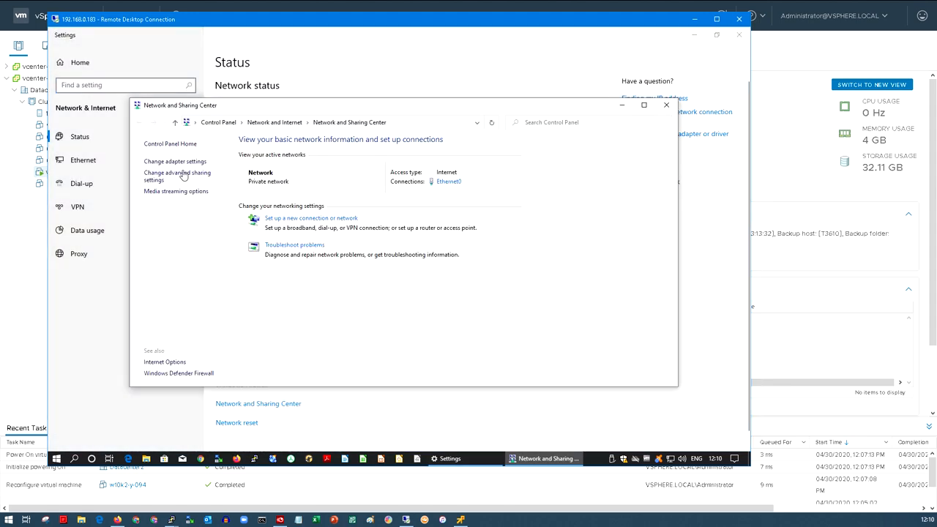
pyautogui.click(176, 161)
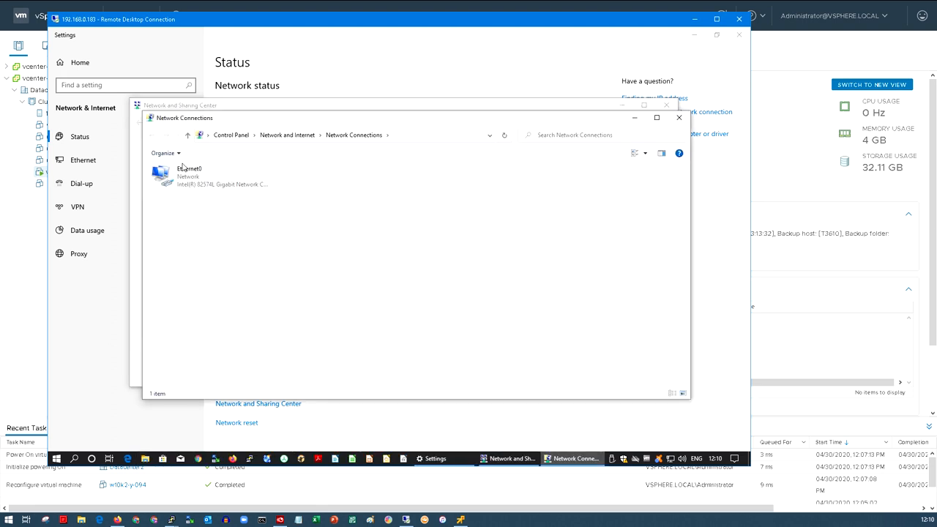
pyautogui.rightClick(183, 175)
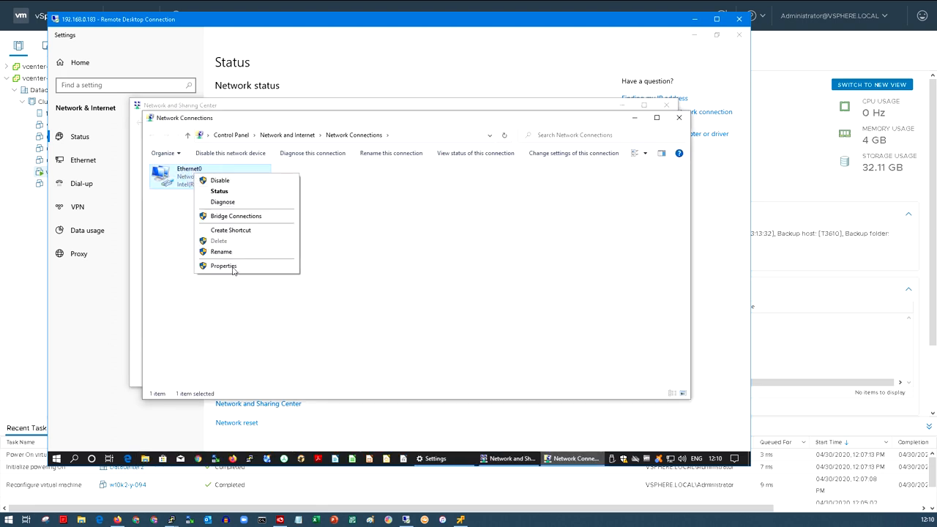
pyautogui.click(222, 267)
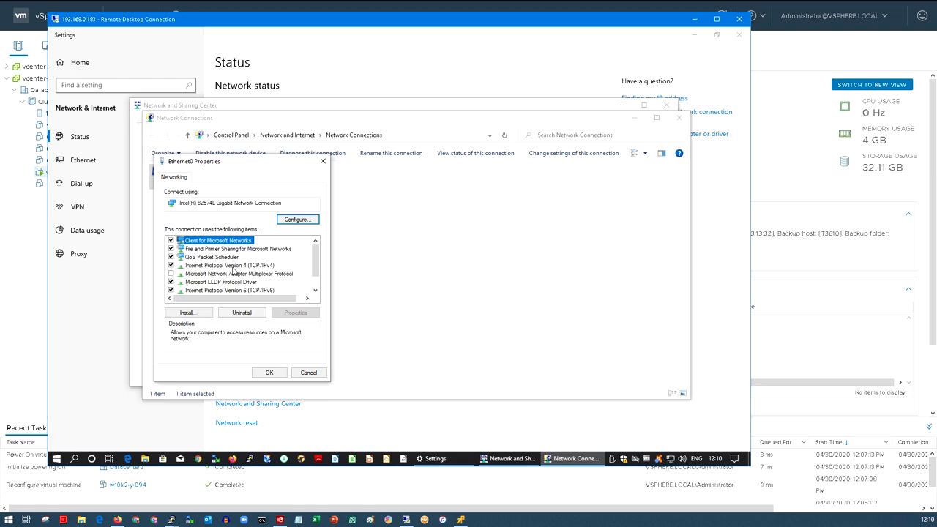
# Set IPv4 to static 192.168.0.94, mask 255.255.255.0, gateway 192.168.0.1, DNS 192.168.0.101 and 192.168.0.102
pyautogui.click(229, 265)
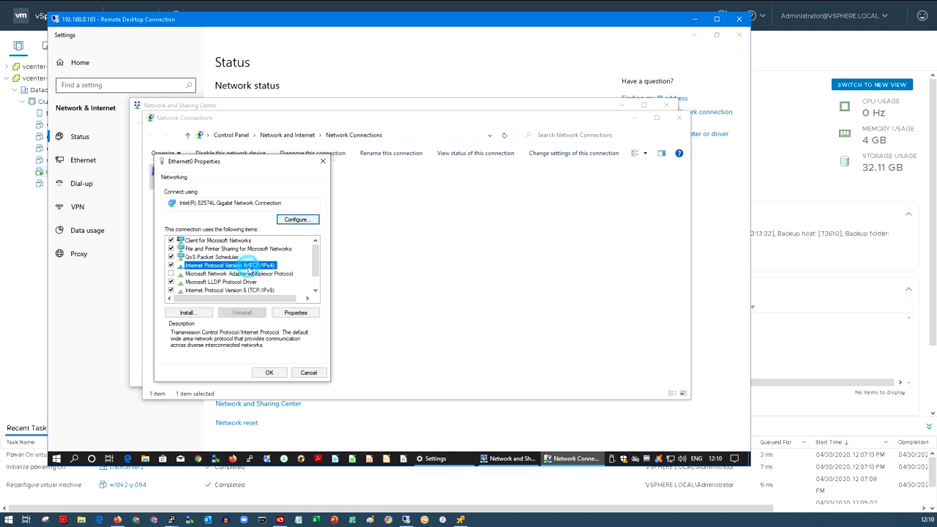
pyautogui.click(296, 313)
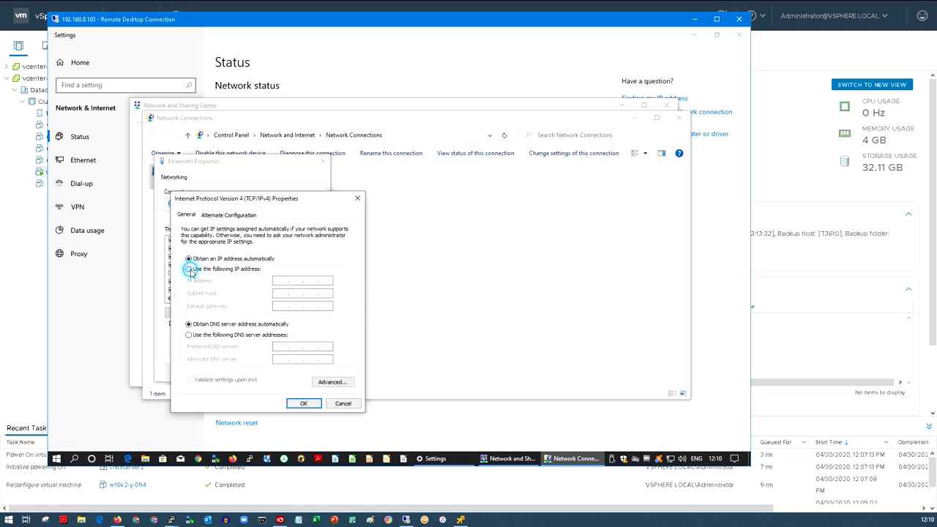
pyautogui.click(189, 270)
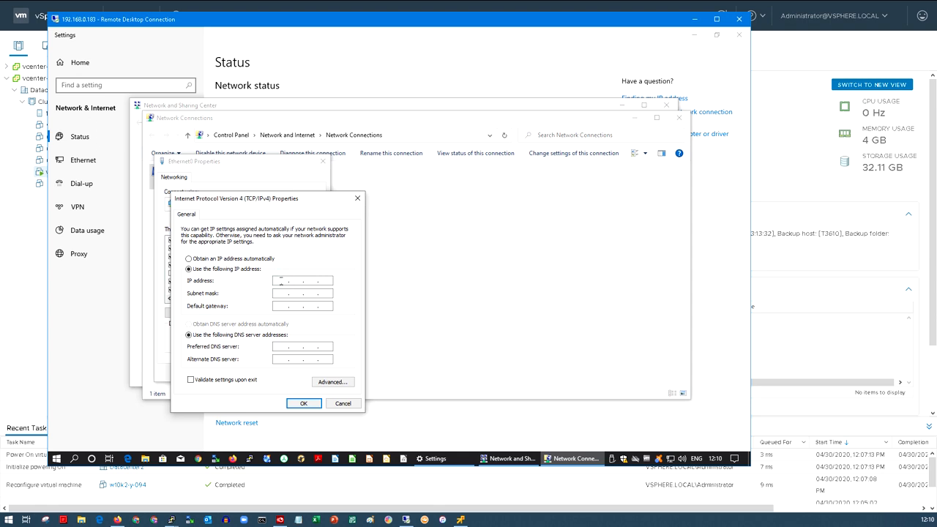
pyautogui.write('192.168')
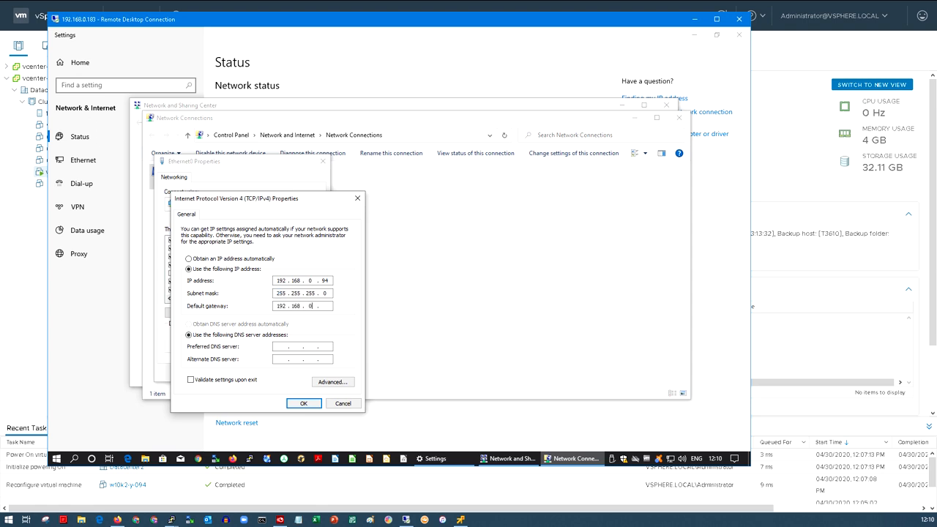
pyautogui.write('1')
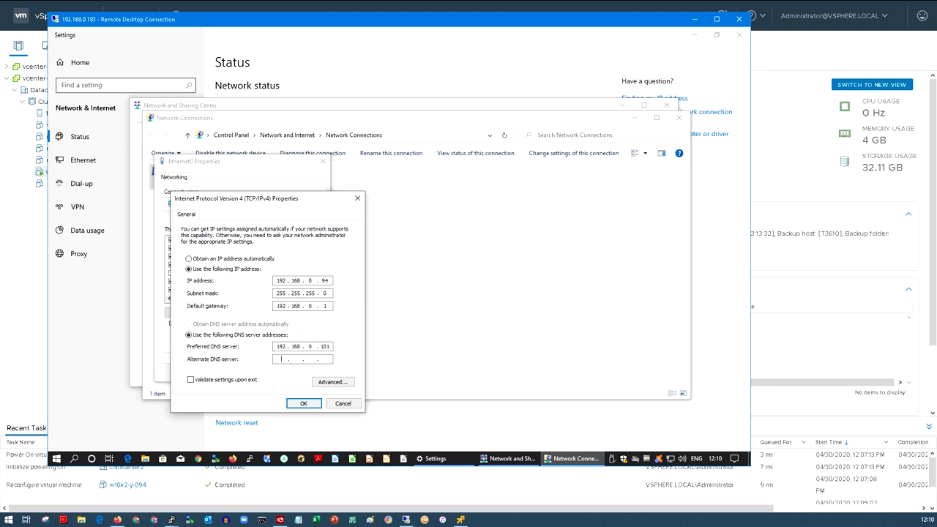
pyautogui.write('192.168.0.102')
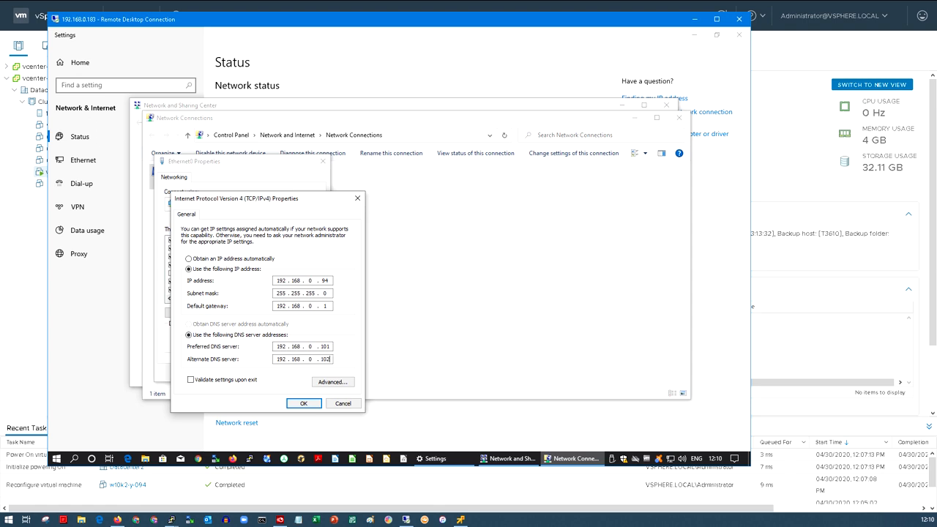
pyautogui.click(332, 381)
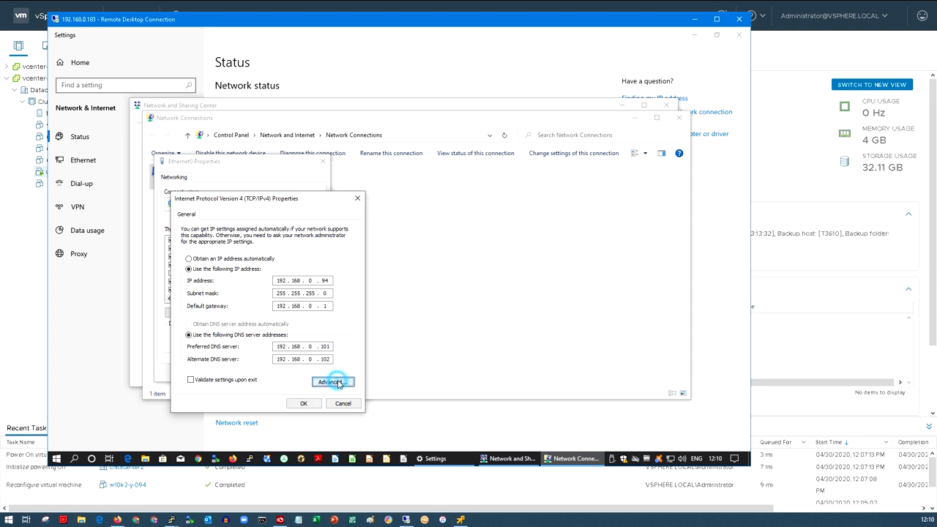
# Disable NetBIOS over TCP/IP in the advanced WINS settings and accept the IPv4 configuration
pyautogui.click(331, 380)
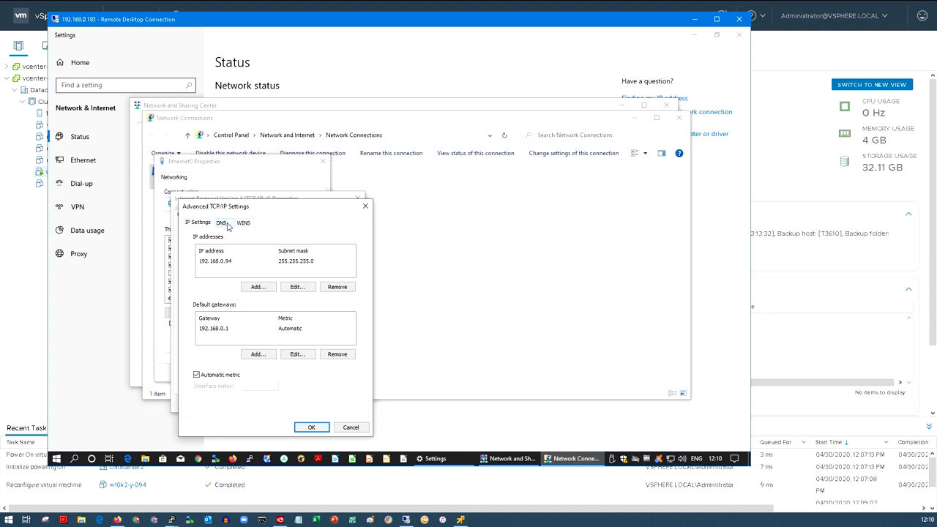
pyautogui.click(223, 222)
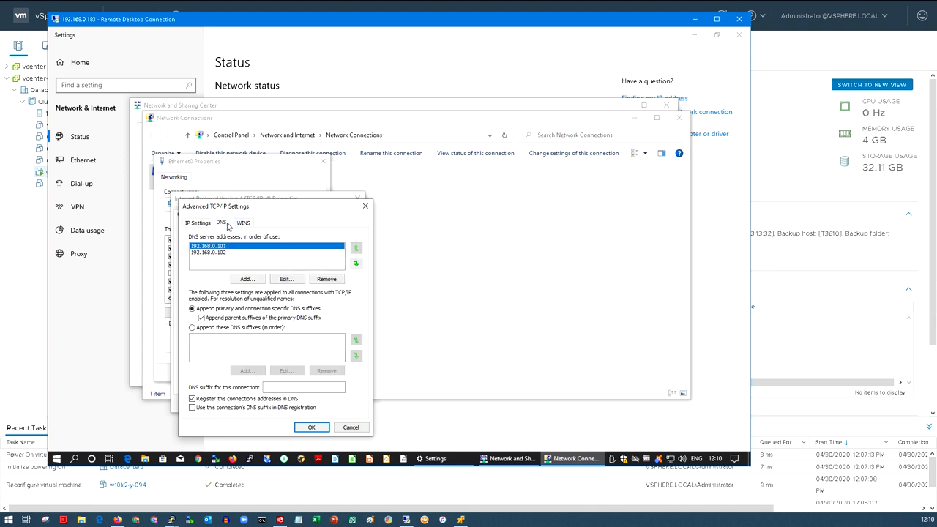
pyautogui.click(243, 222)
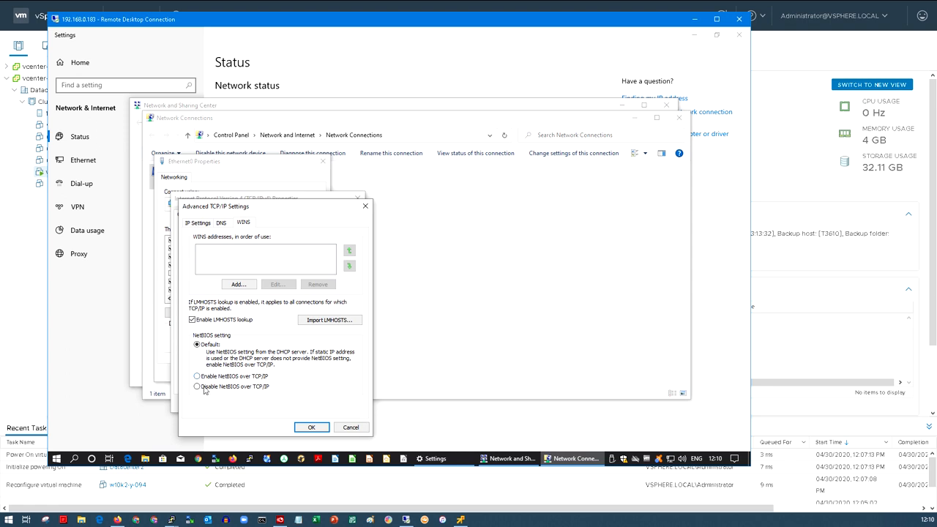
pyautogui.click(196, 386)
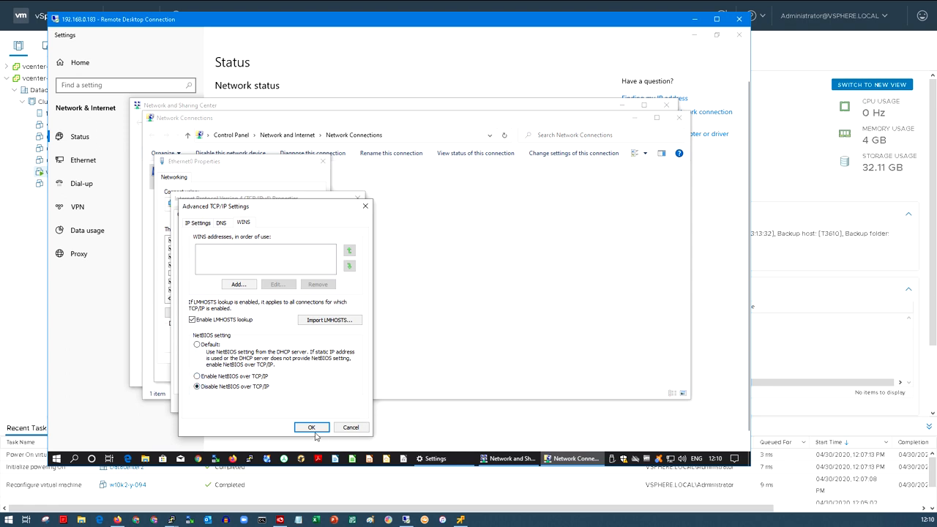
pyautogui.click(310, 428)
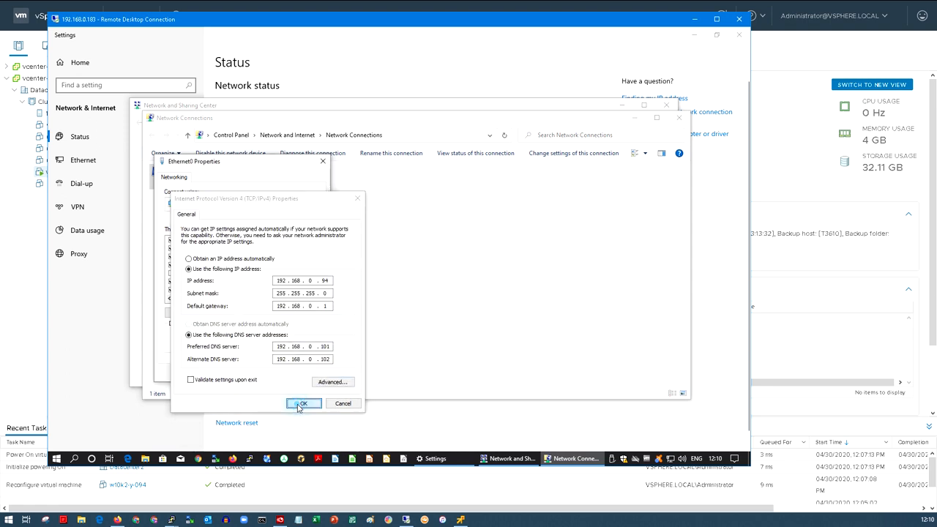
pyautogui.click(303, 404)
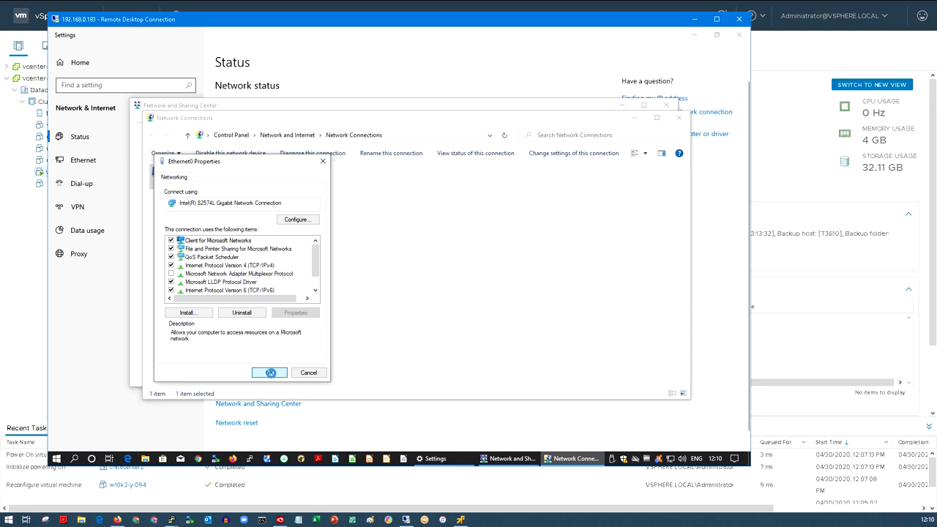
pyautogui.moveTo(739, 19)
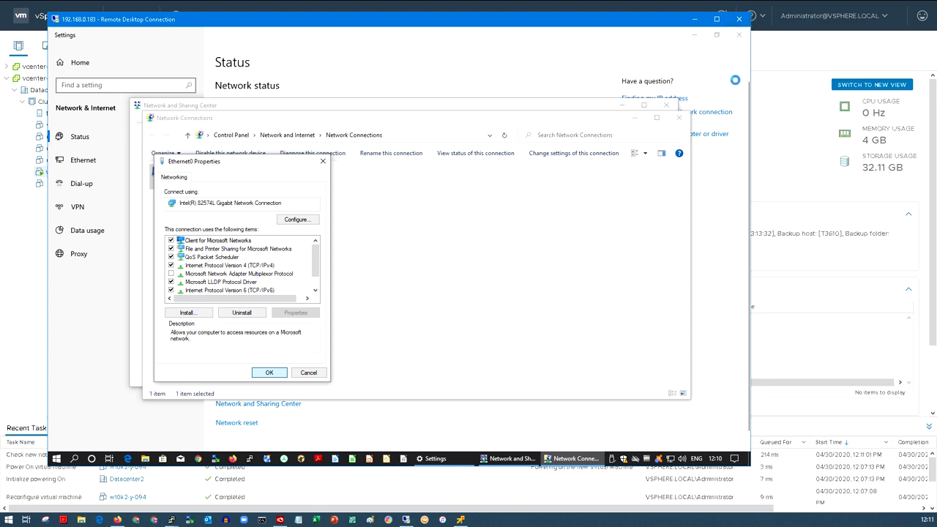
# Apply the Ethernet0 adapter changes, dropping the session, and start a new Remote Desktop Connection
pyautogui.click(738, 19)
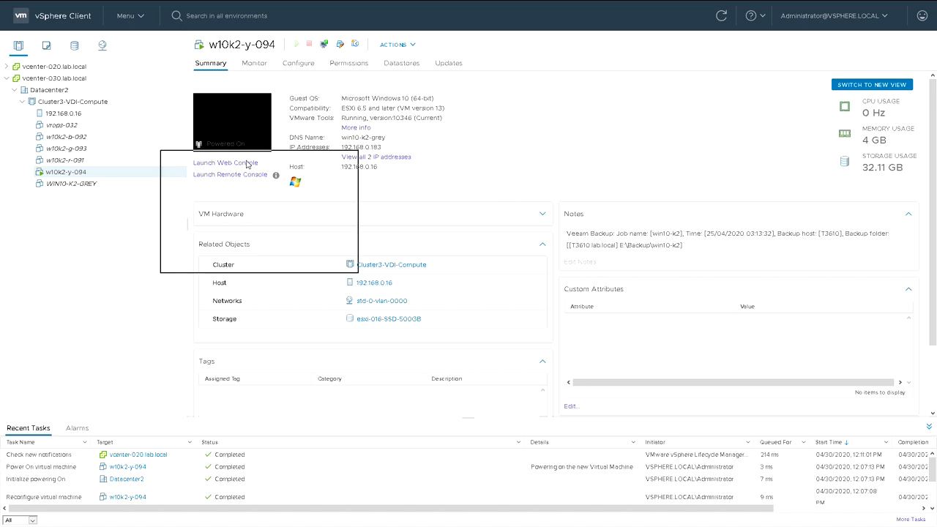
pyautogui.click(229, 174)
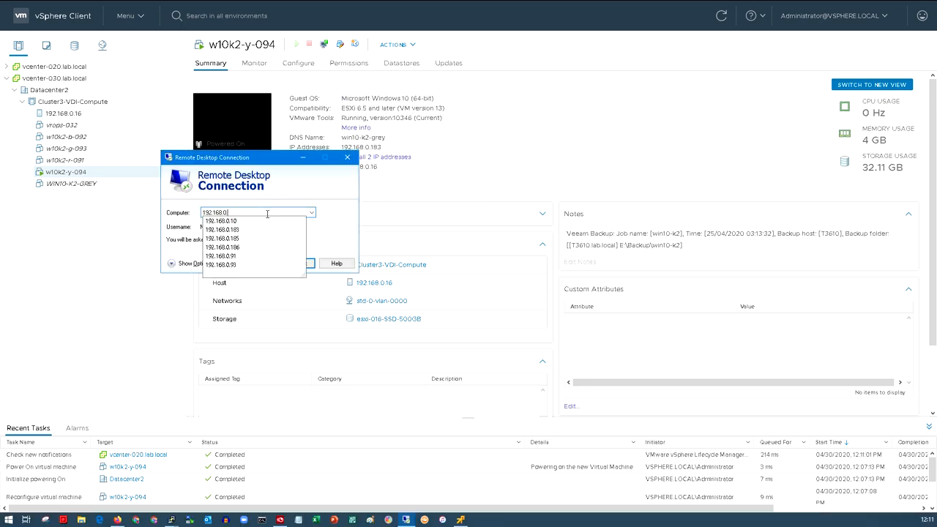
# Connect to the VM at its new address 192.168.0.94 and trust the remote connection
pyautogui.click(219, 267)
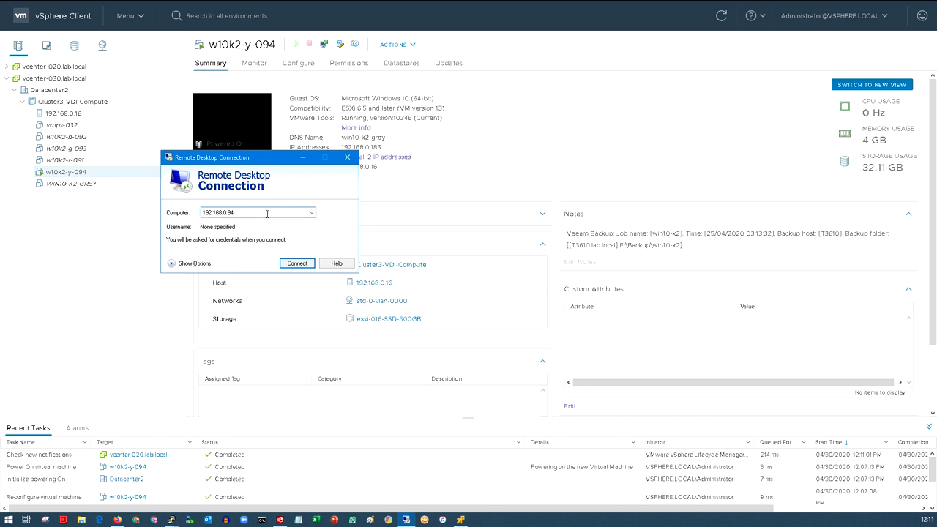
pyautogui.click(296, 263)
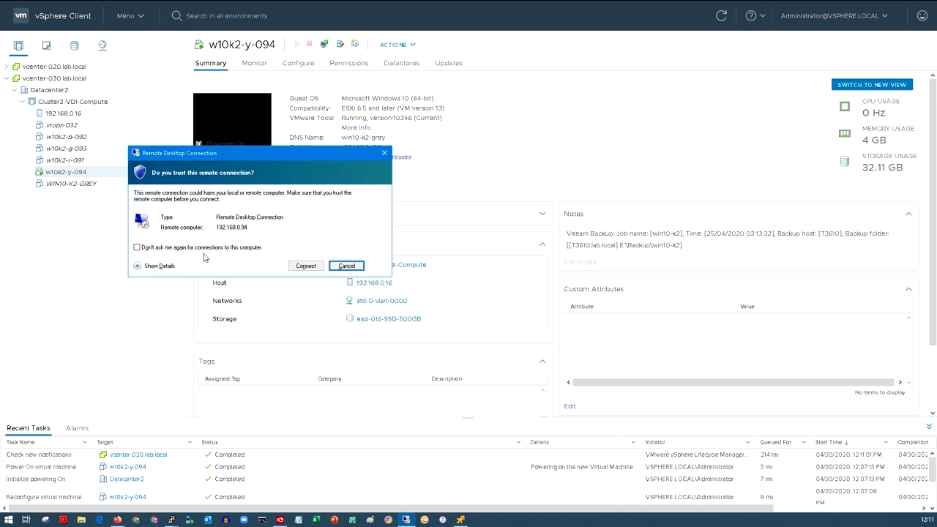
pyautogui.click(305, 267)
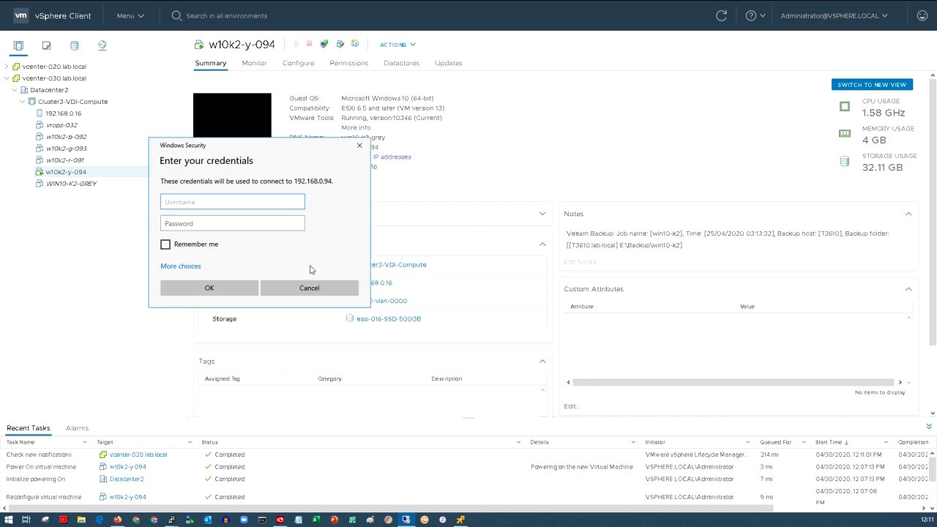
# Log in as 'jason' and accept the certificate with no future warnings for this computer
pyautogui.write('jason')
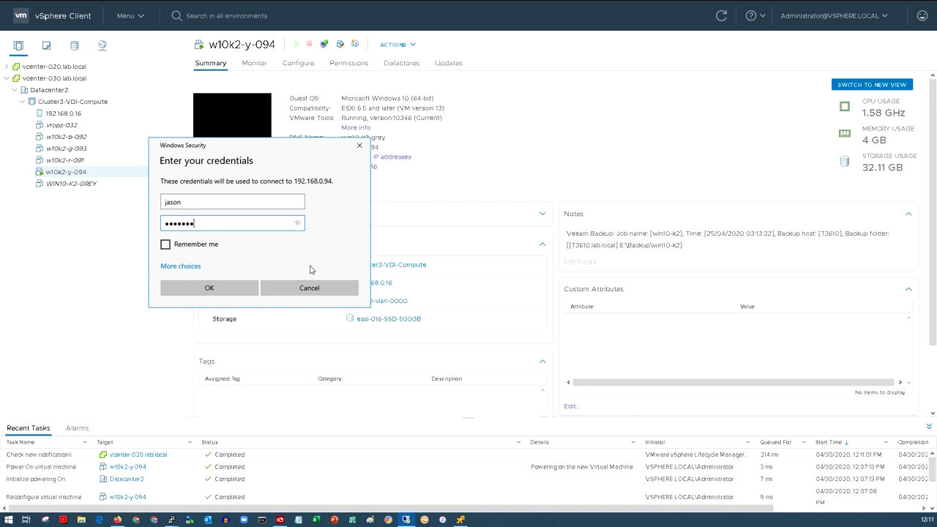
pyautogui.click(164, 243)
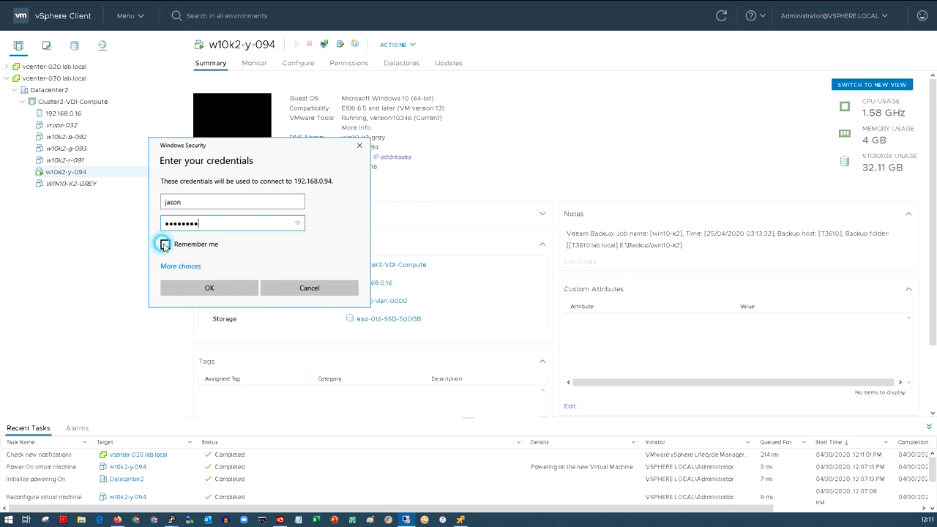
pyautogui.click(208, 287)
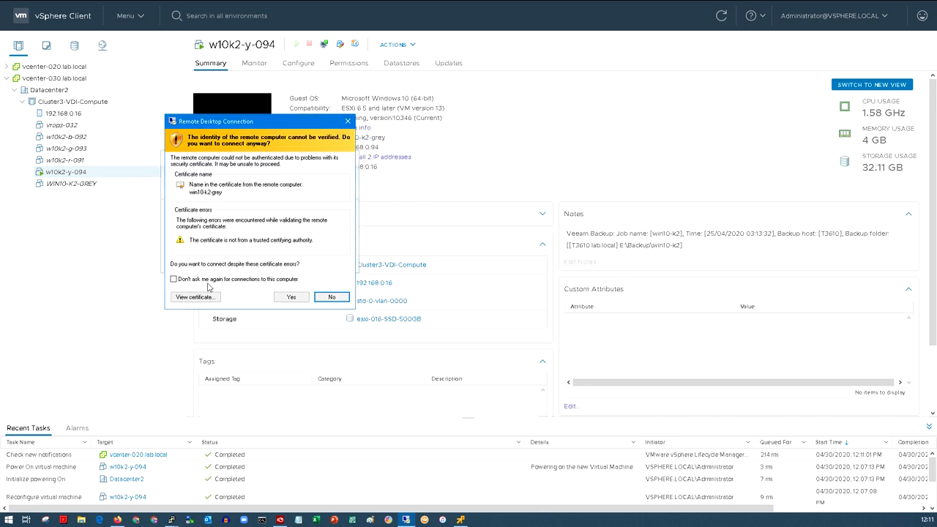
pyautogui.click(173, 278)
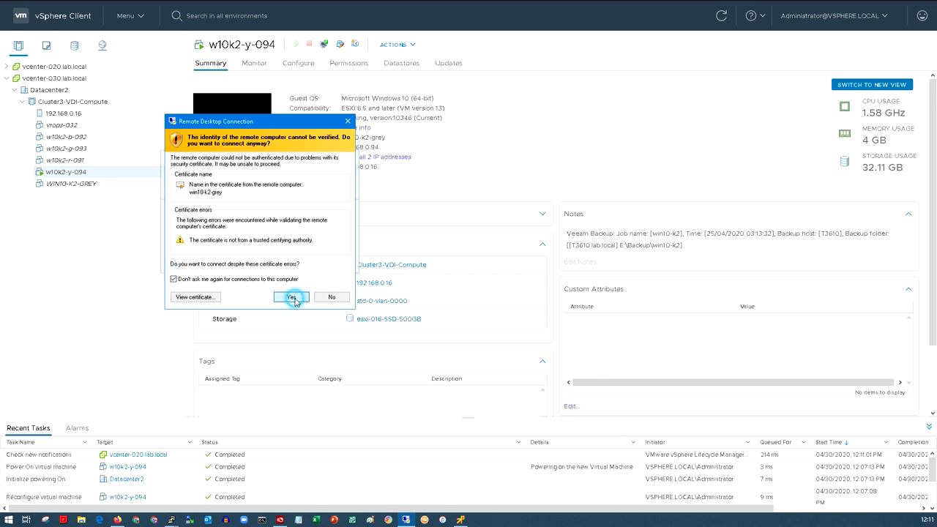
pyautogui.click(291, 297)
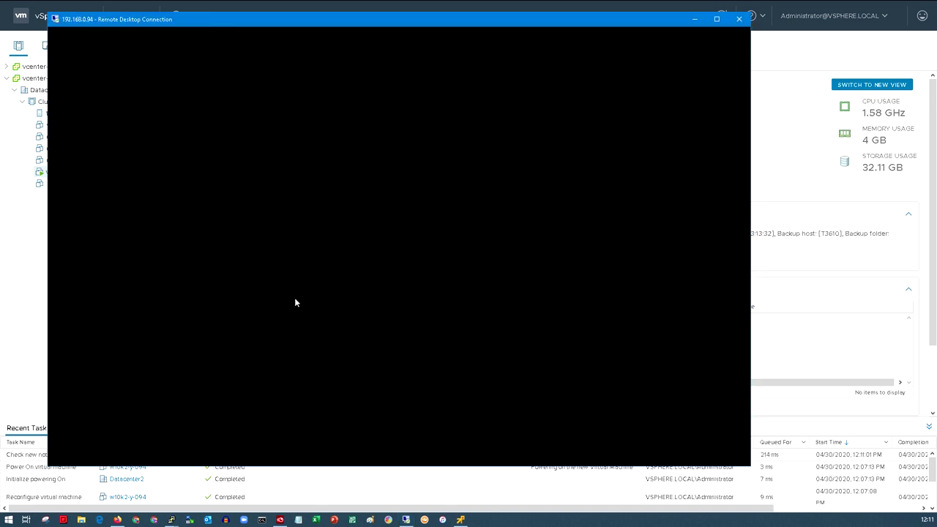
pyautogui.moveTo(399, 252)
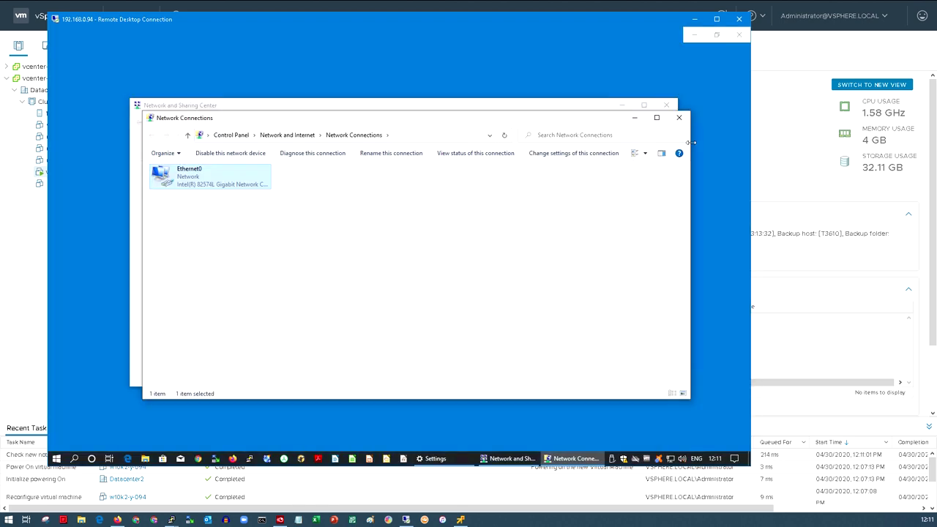
# Close the network settings windows and restart the remote VM, ending the session
pyautogui.click(678, 118)
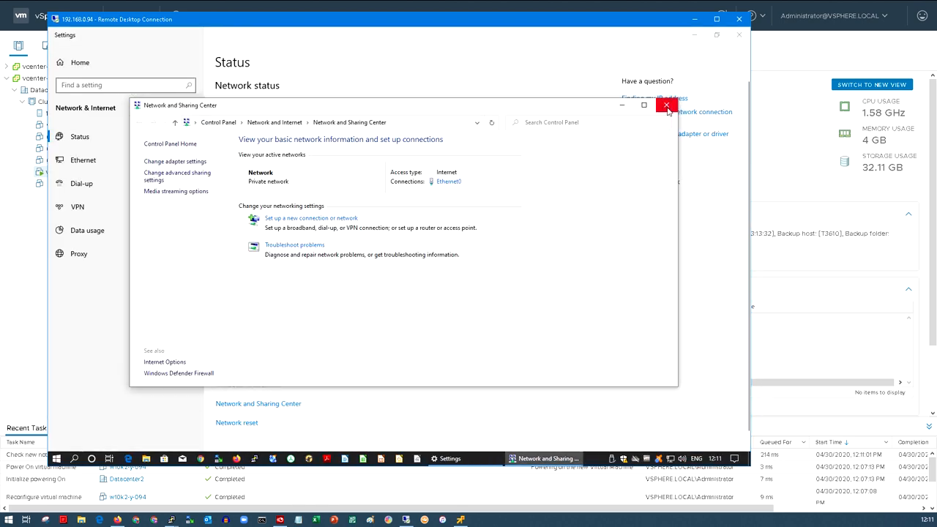
pyautogui.click(664, 105)
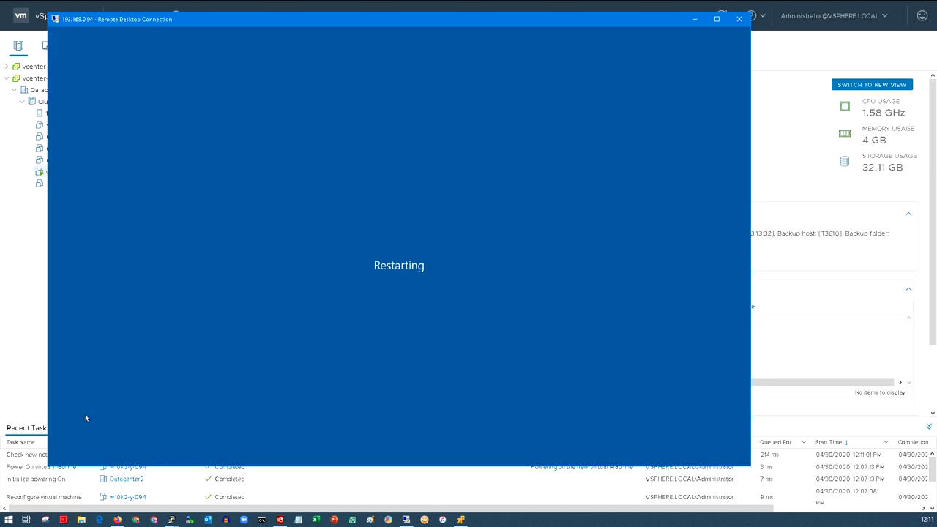
pyautogui.click(738, 19)
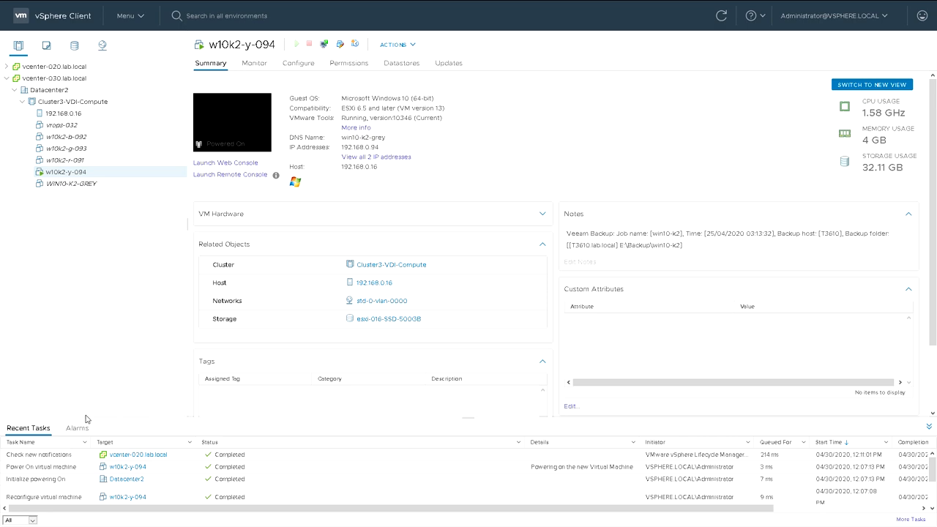
pyautogui.moveTo(369, 123)
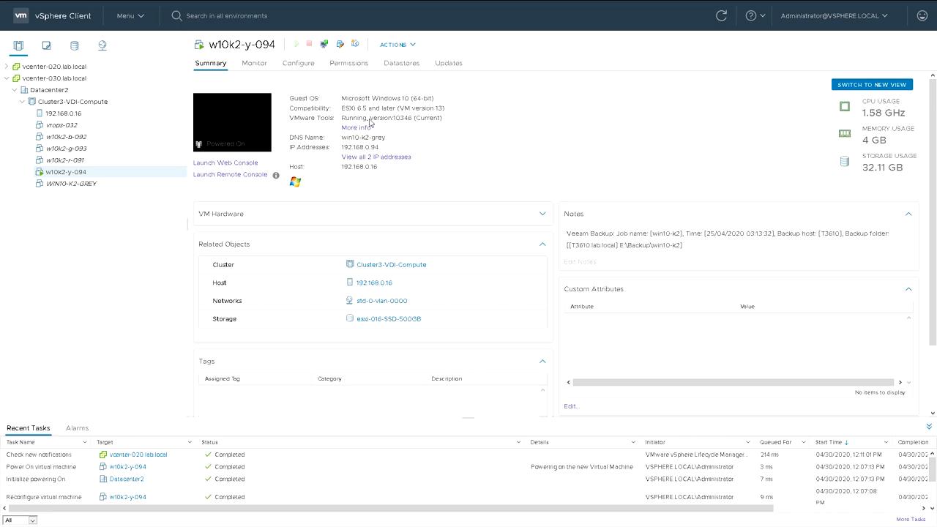
pyautogui.moveTo(381, 153)
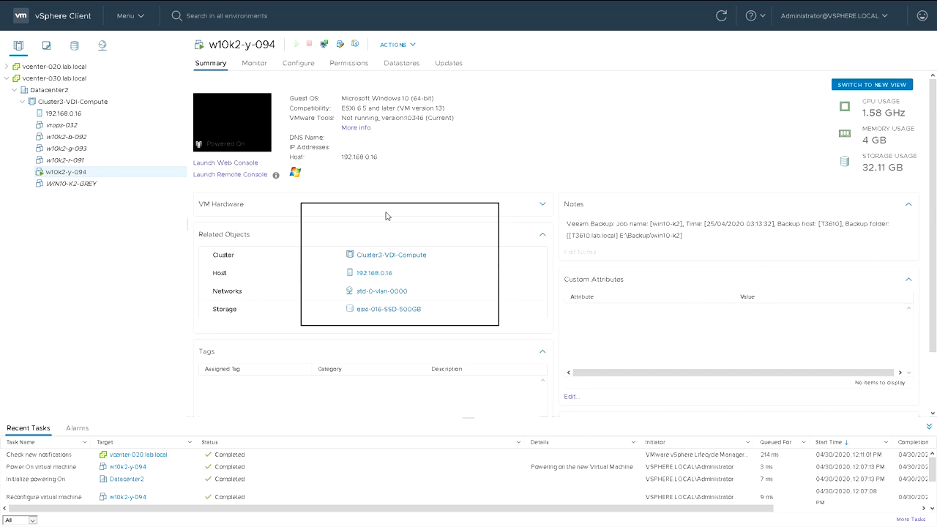
# Bring up a Remote Desktop Connection prompt to reconnect to the rebooted VM
pyautogui.click(230, 174)
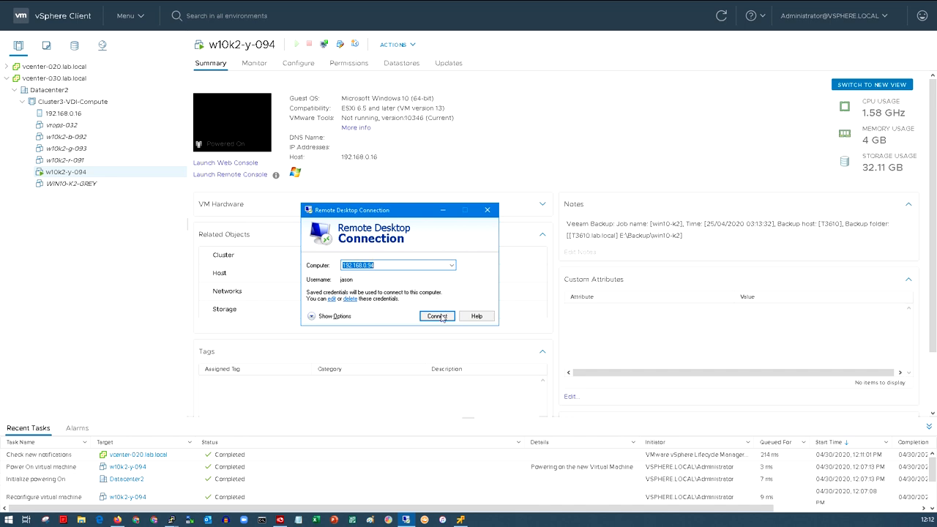
# Reconnect to the cloned VM, accepting its certificate with warnings suppressed for good
pyautogui.click(436, 316)
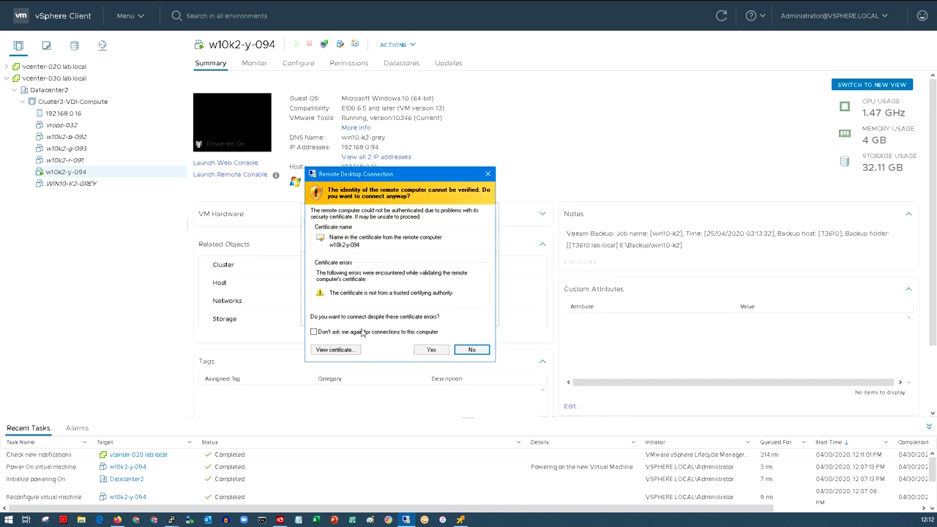
pyautogui.click(314, 331)
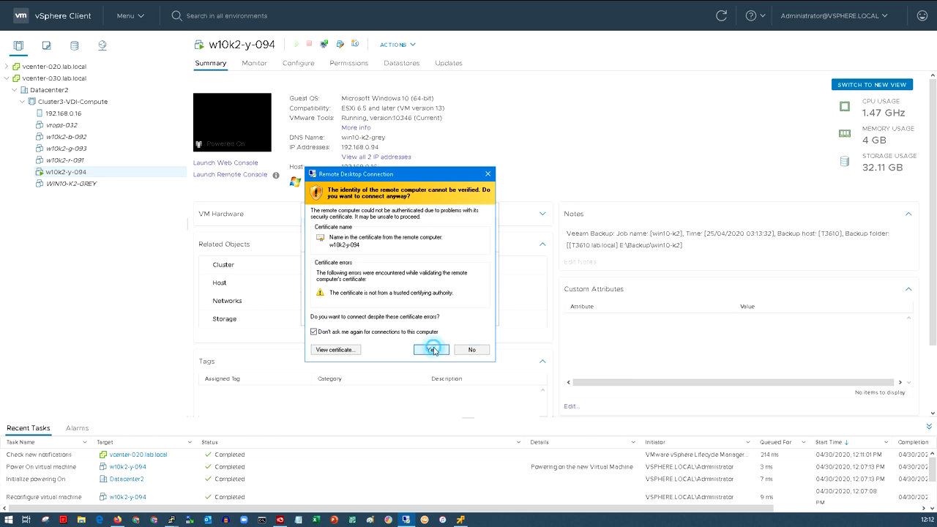
pyautogui.click(430, 348)
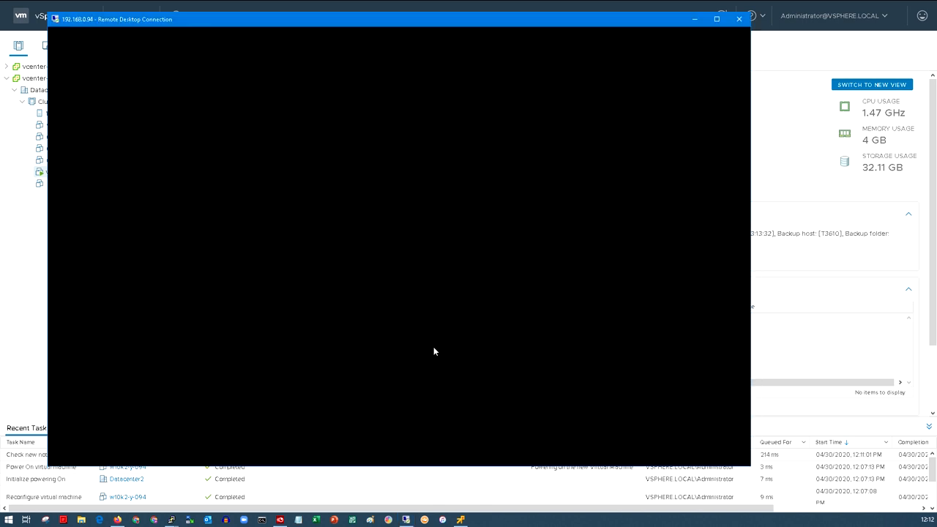
pyautogui.moveTo(392, 246)
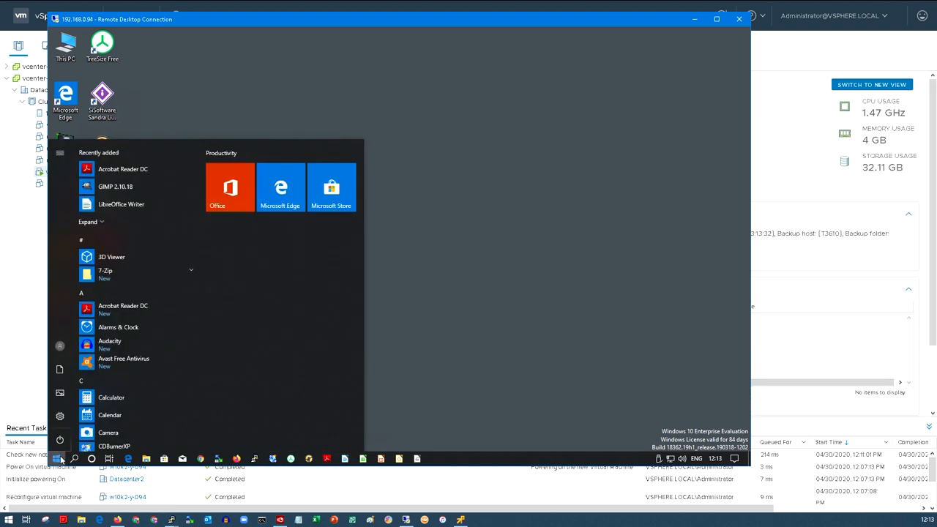
# Run hostname and ipconfig in cmd, confirming w10k2-y-094 at 192.168.0.94
pyautogui.write('cmd')
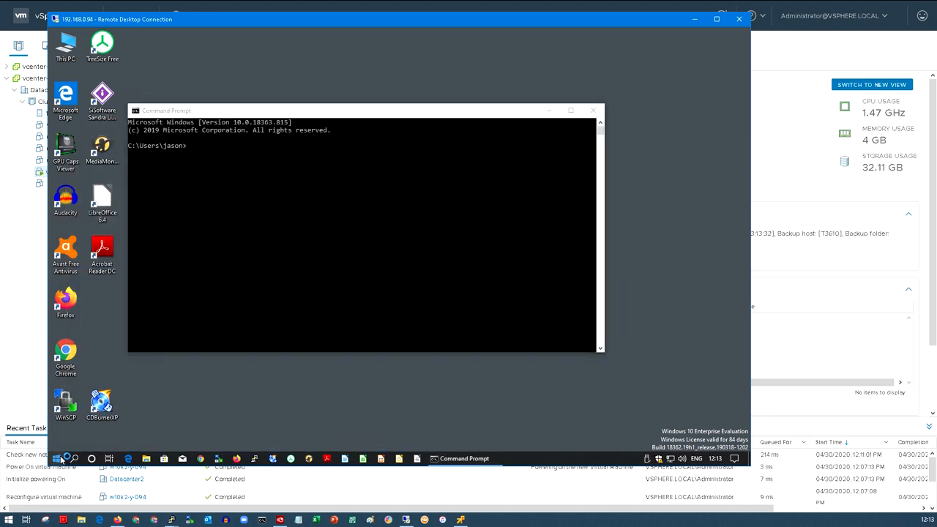
pyautogui.write('hostname')
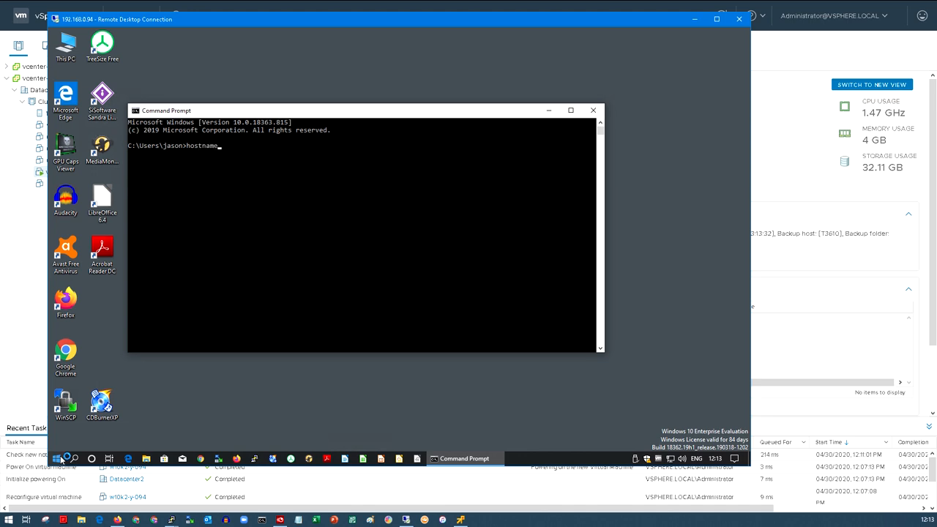
pyautogui.press('Return')
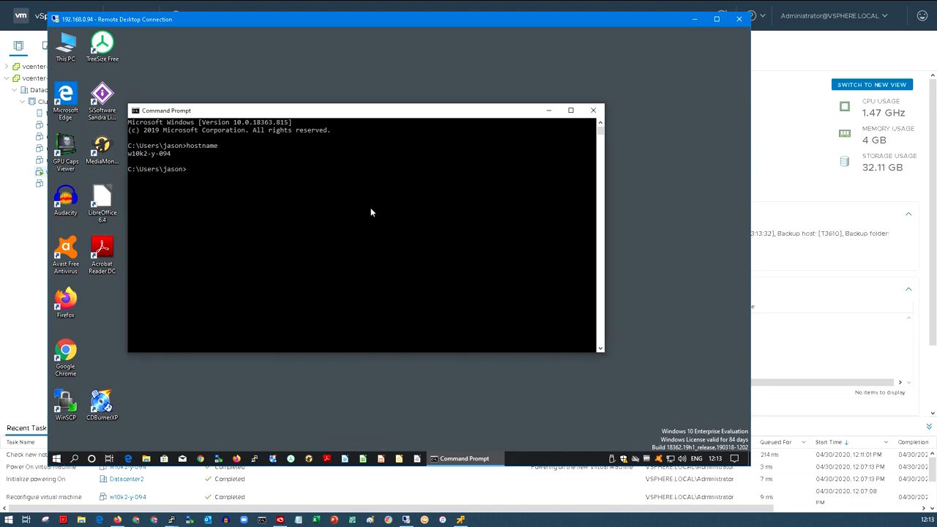
pyautogui.write('up')
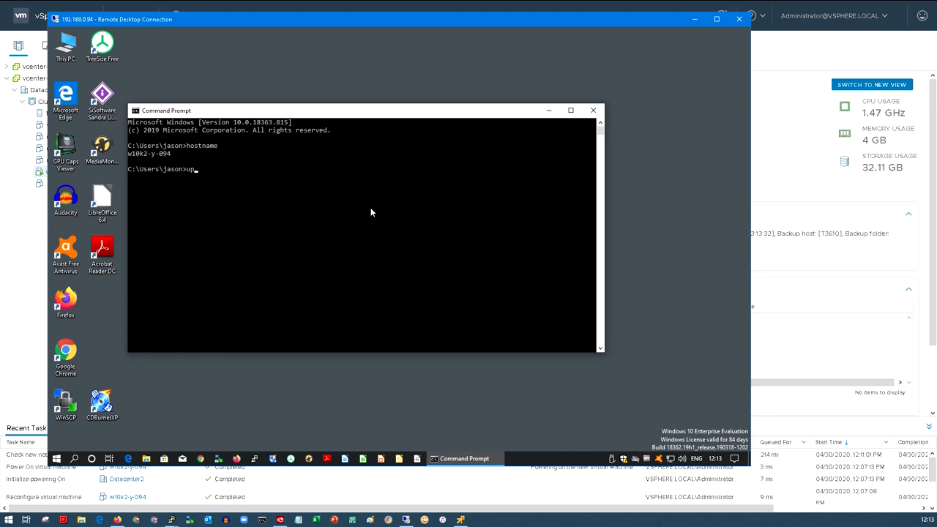
pyautogui.write('ipconfig')
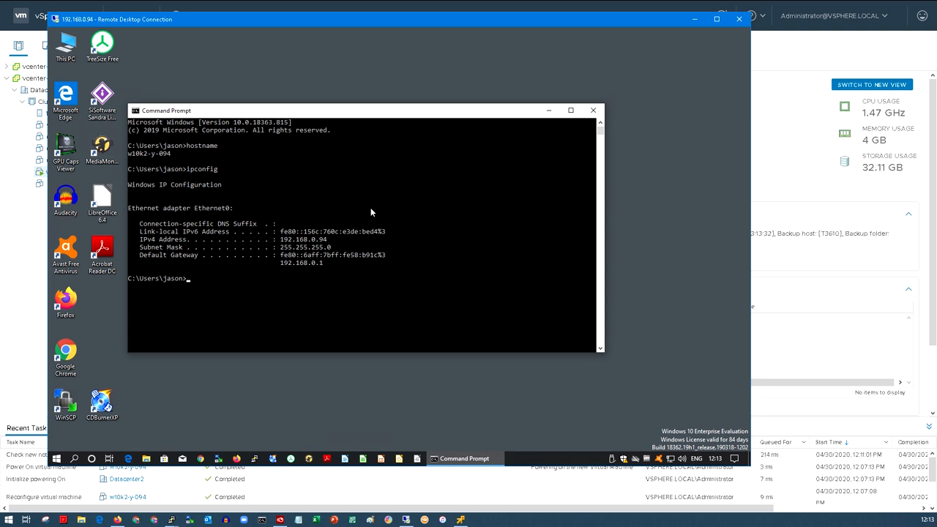
pyautogui.moveTo(398, 188)
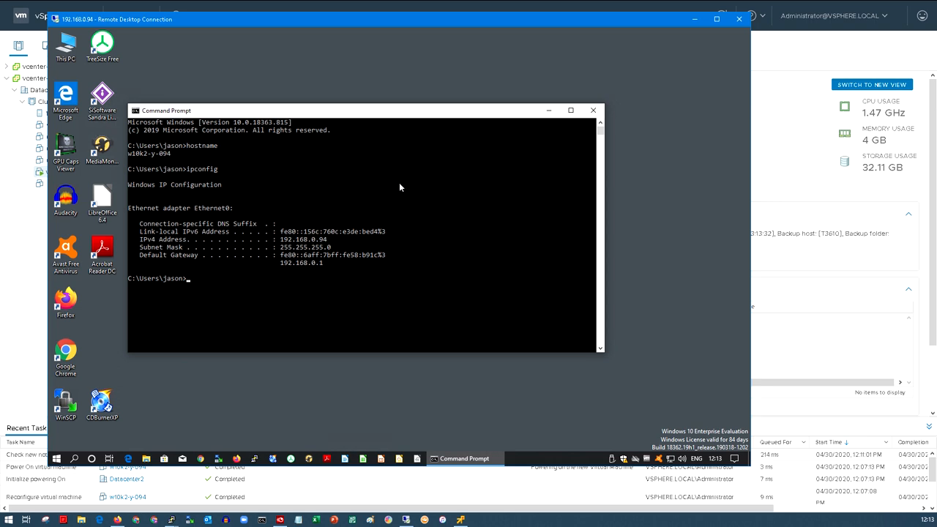
# Close the remote session window and confirm disconnecting
pyautogui.click(737, 19)
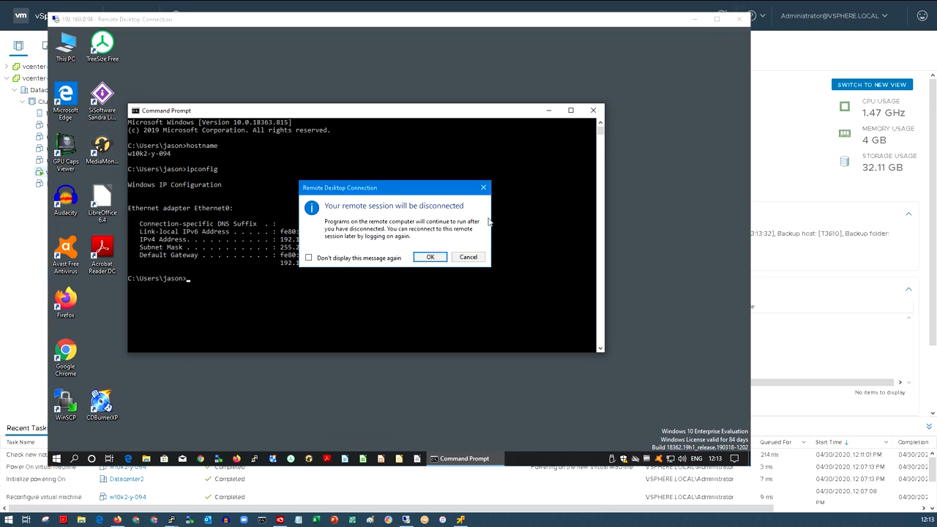
pyautogui.click(430, 258)
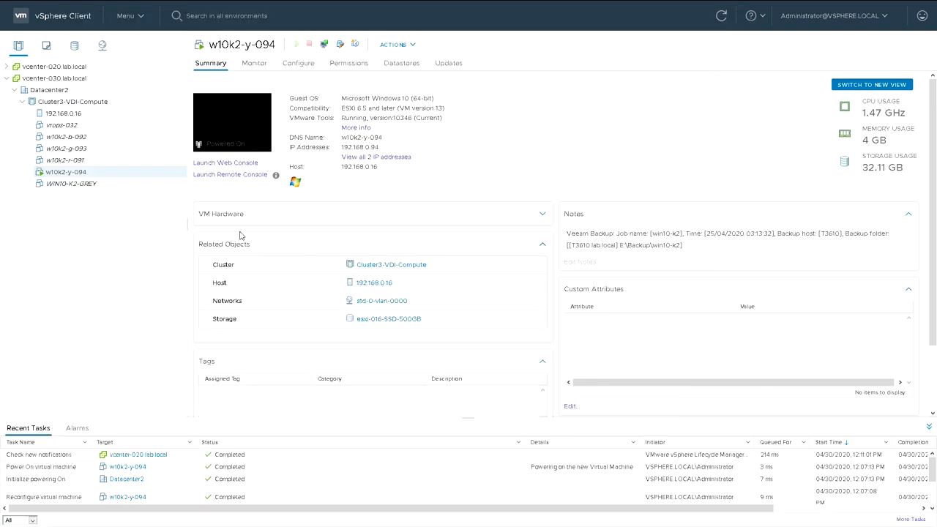
# Review the clone w10k2-y-094's Network adapter 1 MAC address in Edit Settings
pyautogui.click(394, 43)
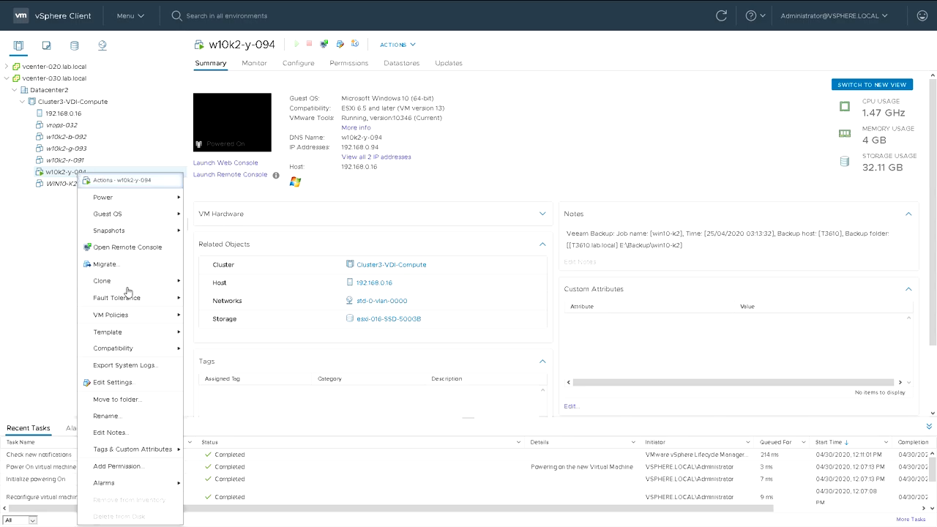
pyautogui.click(112, 382)
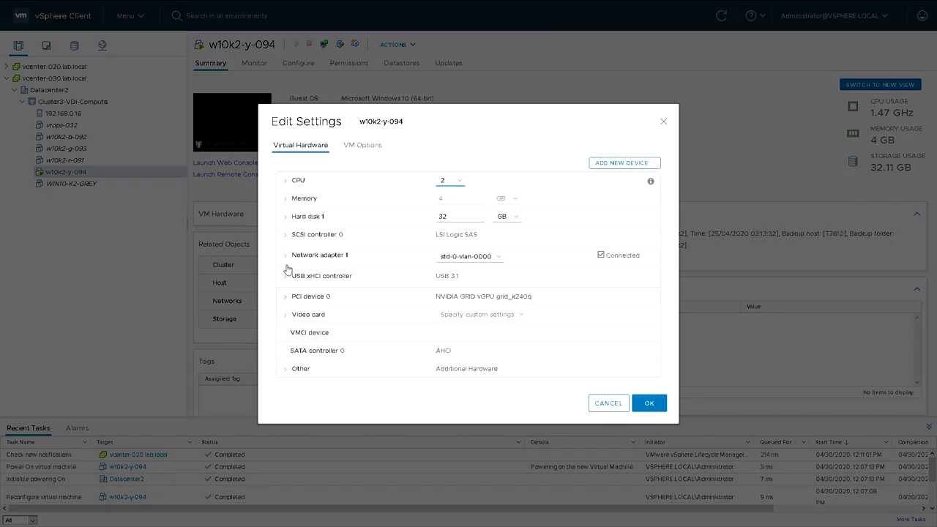
pyautogui.click(287, 255)
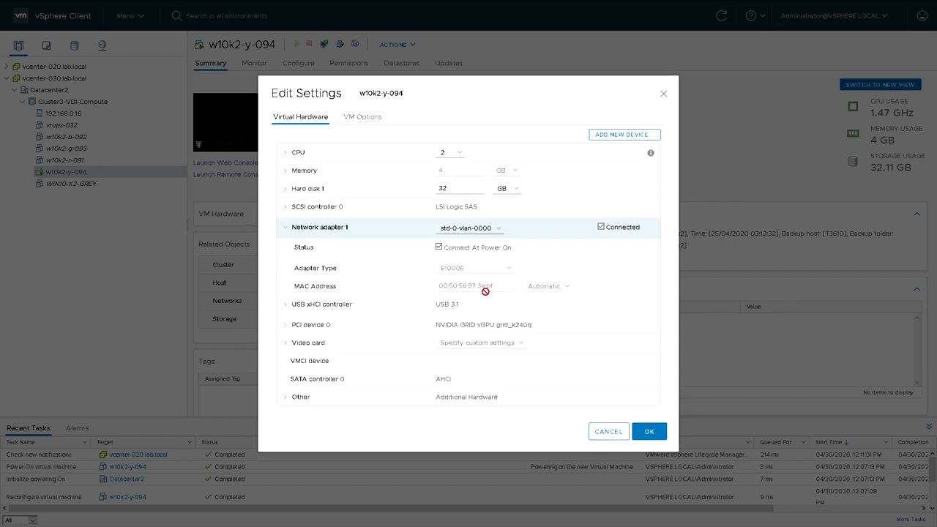
pyautogui.moveTo(589, 421)
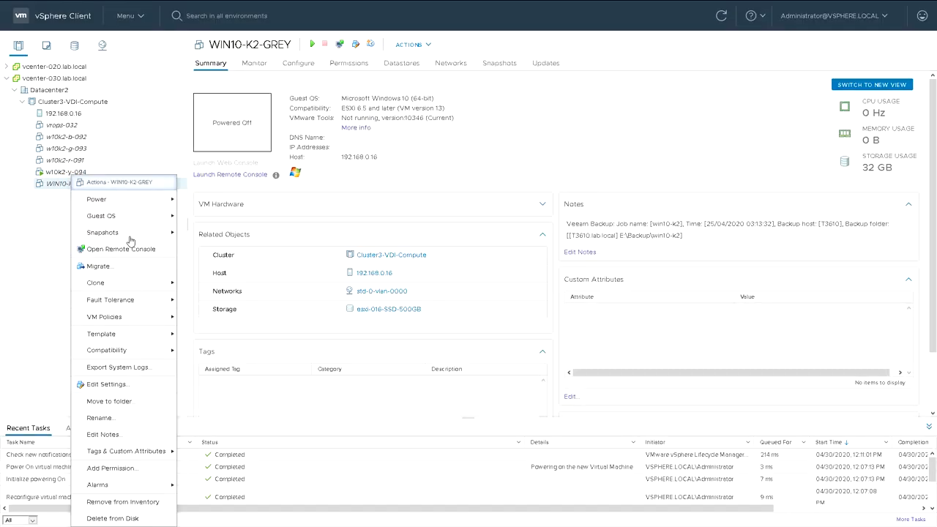
# Check WIN10-K2-GREY's Network adapter 1 MAC for comparison and cancel without changes
pyautogui.click(109, 383)
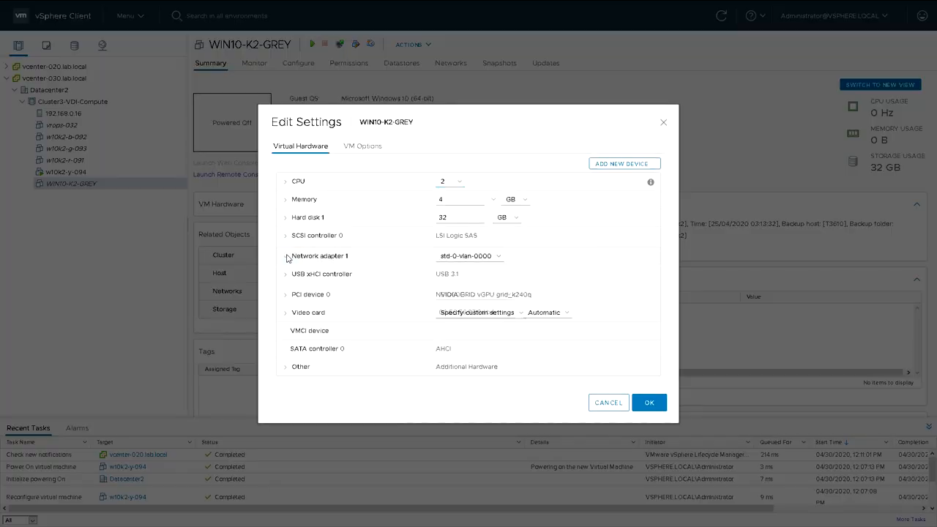
pyautogui.click(287, 255)
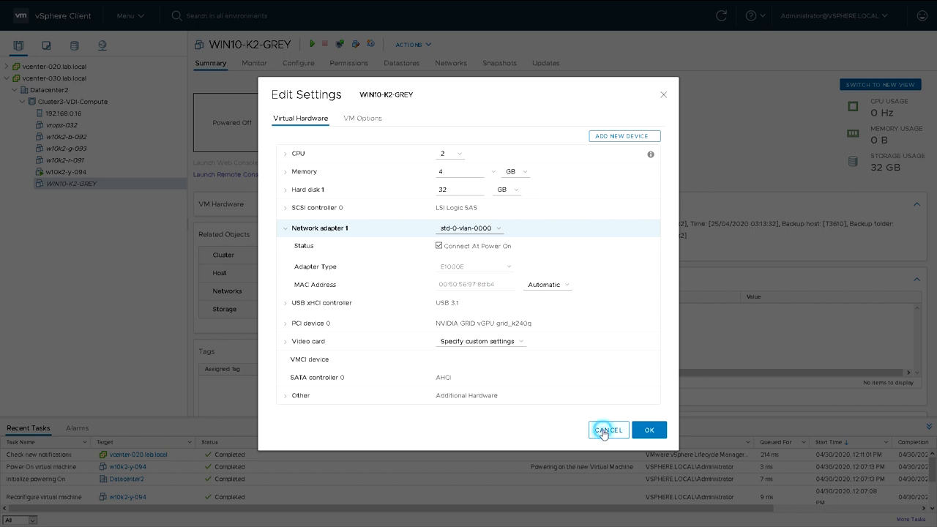
pyautogui.click(609, 430)
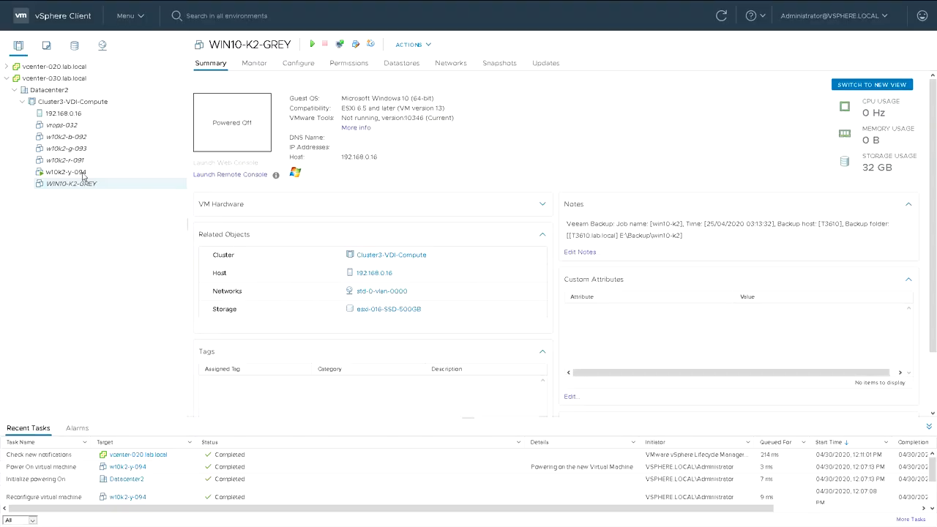
# Return to the w10k2-y-094 summary in the inventory
pyautogui.click(64, 171)
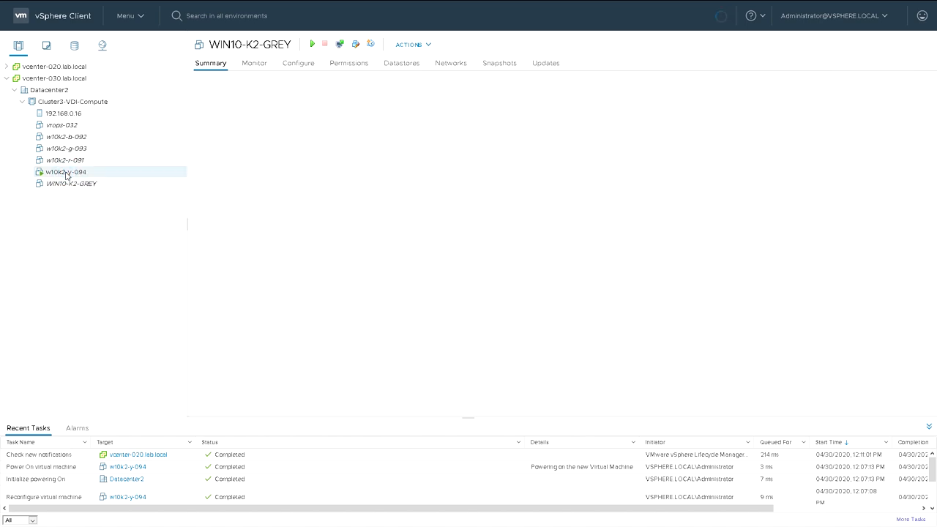
pyautogui.click(66, 173)
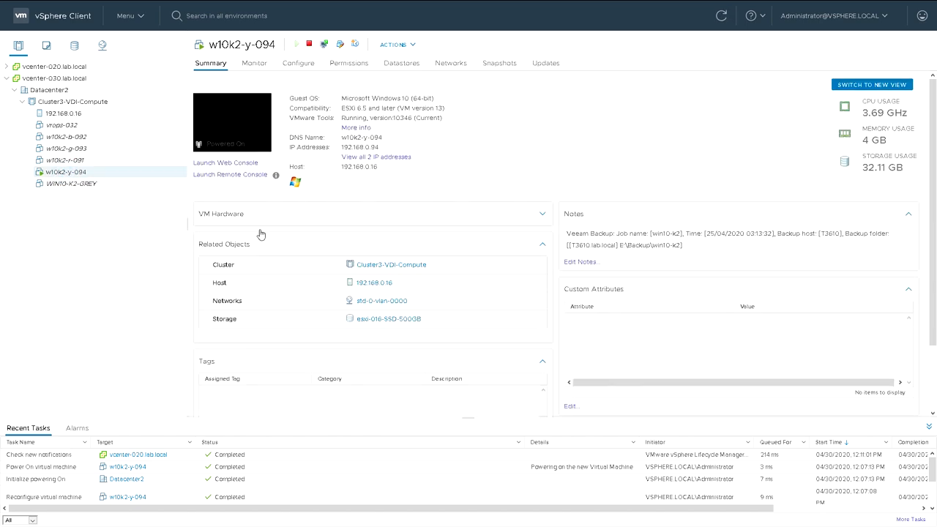
pyautogui.click(873, 84)
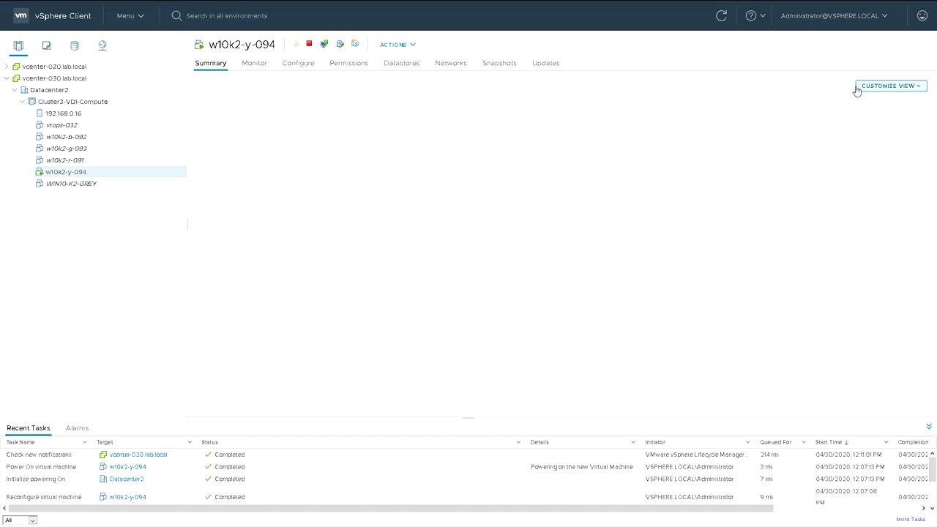